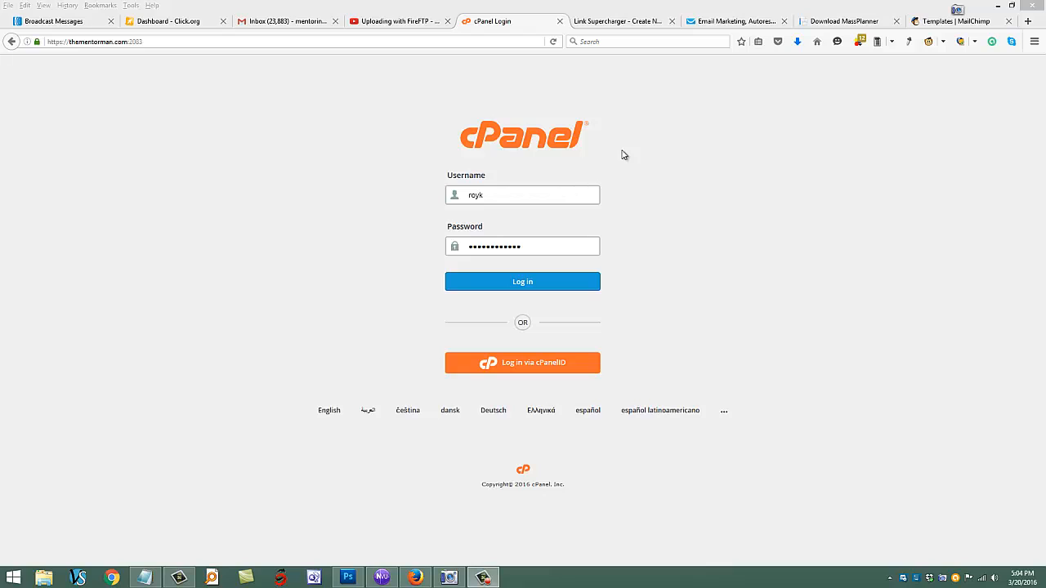
pyautogui.moveTo(281, 158)
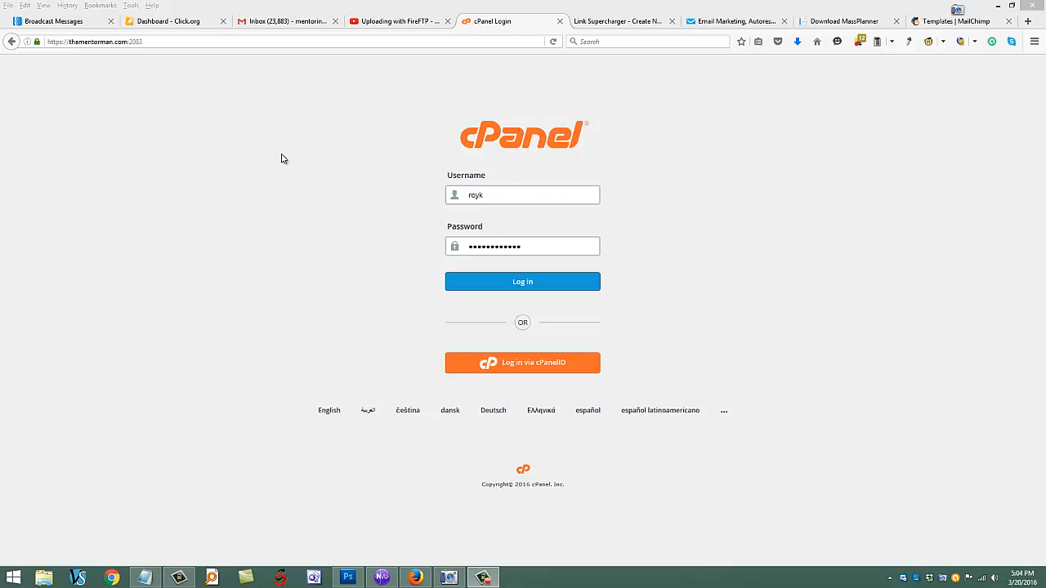
# Append /cpanel to the site address to reach the hosting control panel login
pyautogui.click(131, 43)
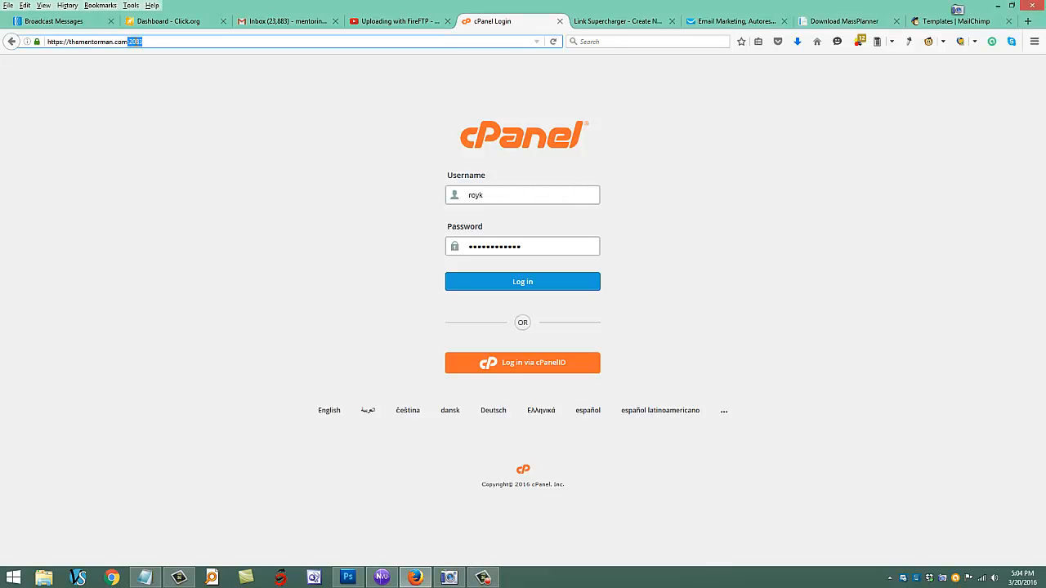
pyautogui.write('/cpanel')
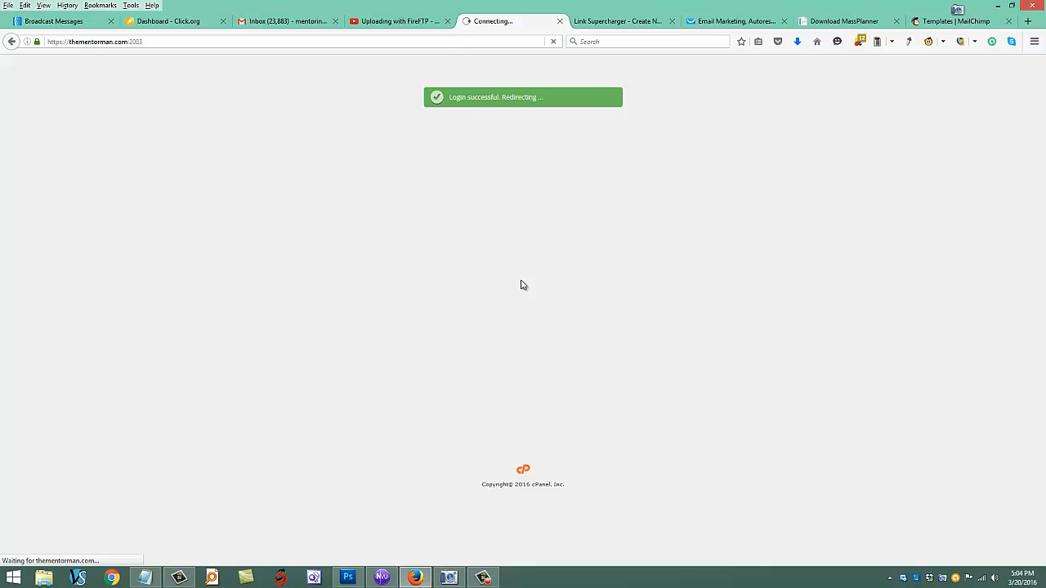
pyautogui.moveTo(706, 258)
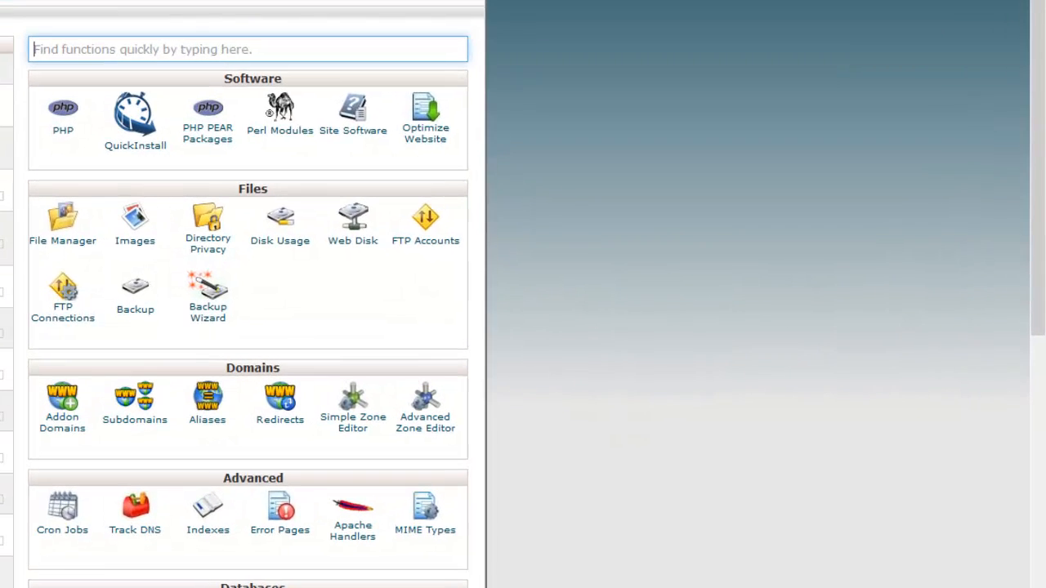
pyautogui.moveTo(261, 66)
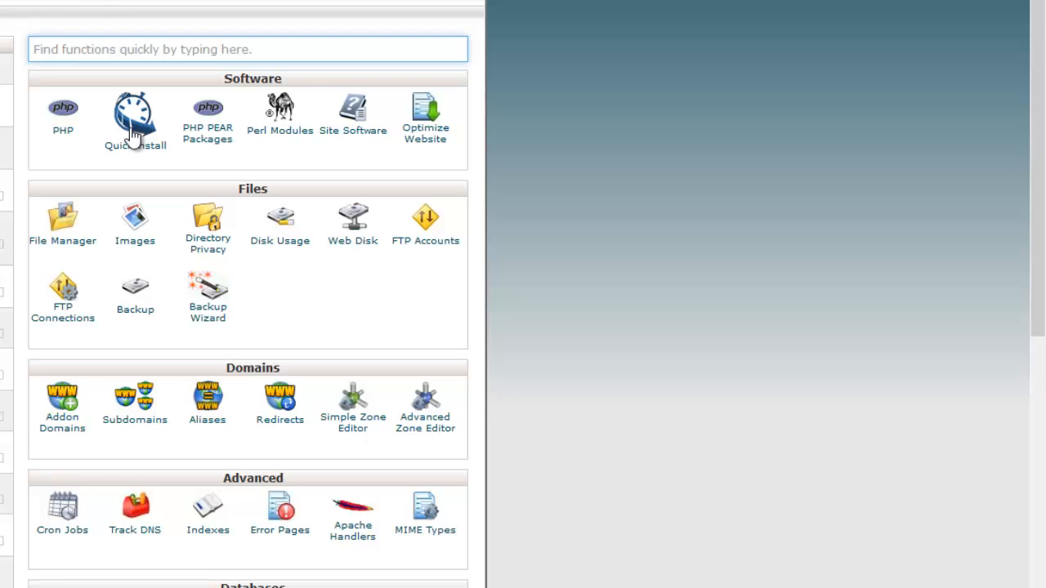
pyautogui.moveTo(137, 122)
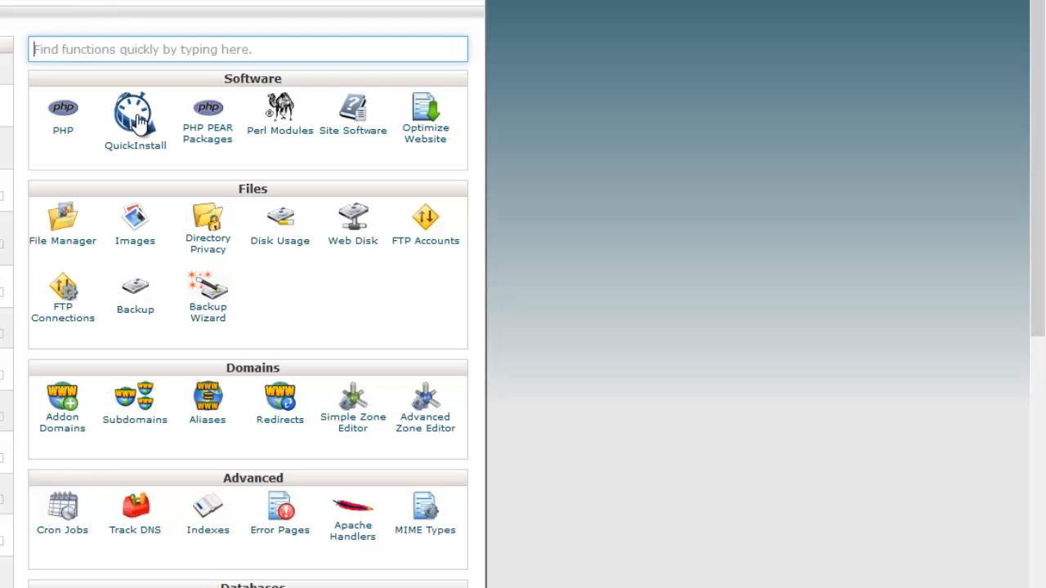
pyautogui.moveTo(180, 122)
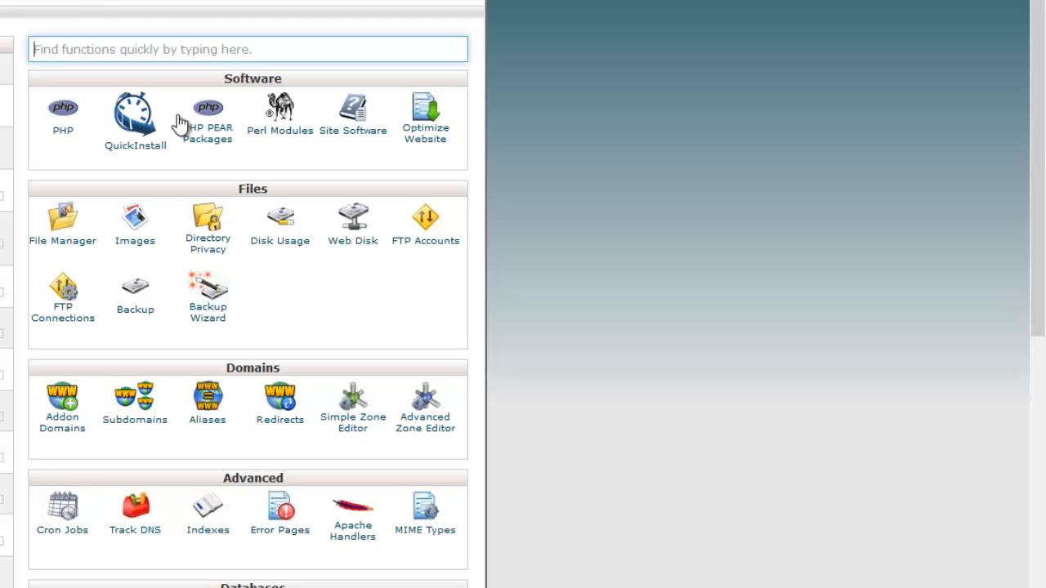
pyautogui.moveTo(153, 124)
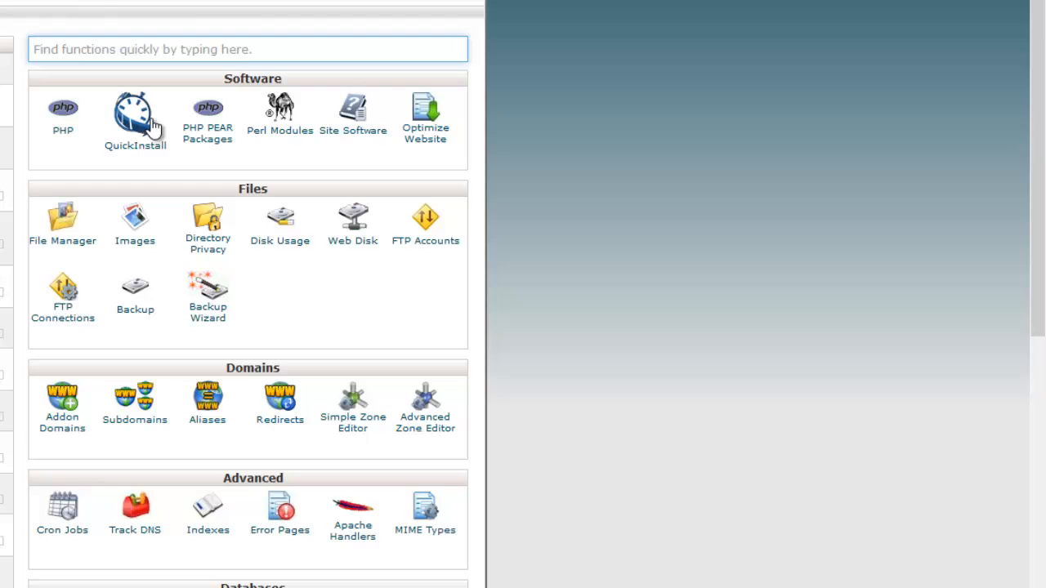
pyautogui.moveTo(353, 114)
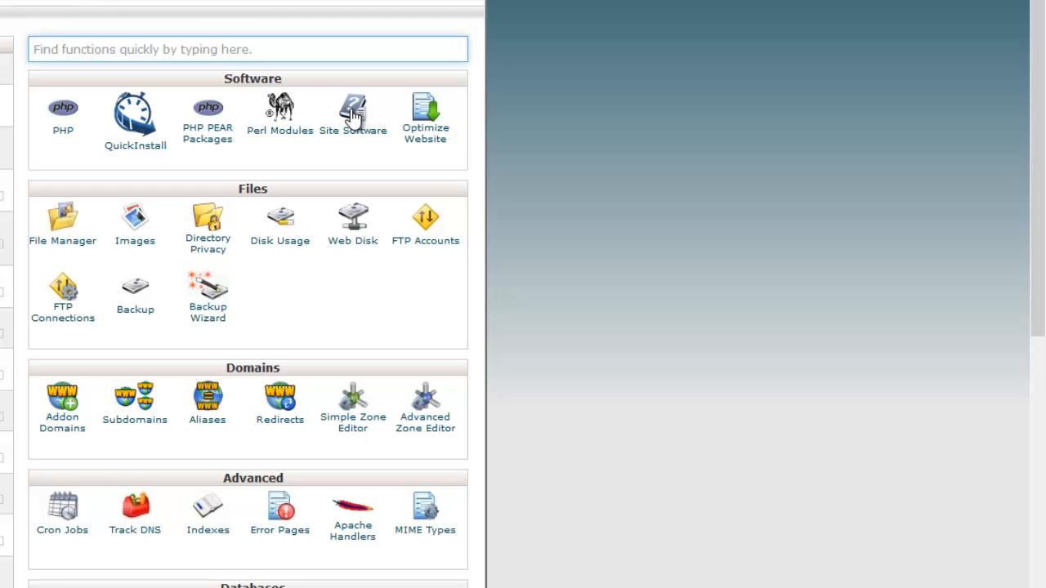
pyautogui.moveTo(134, 122)
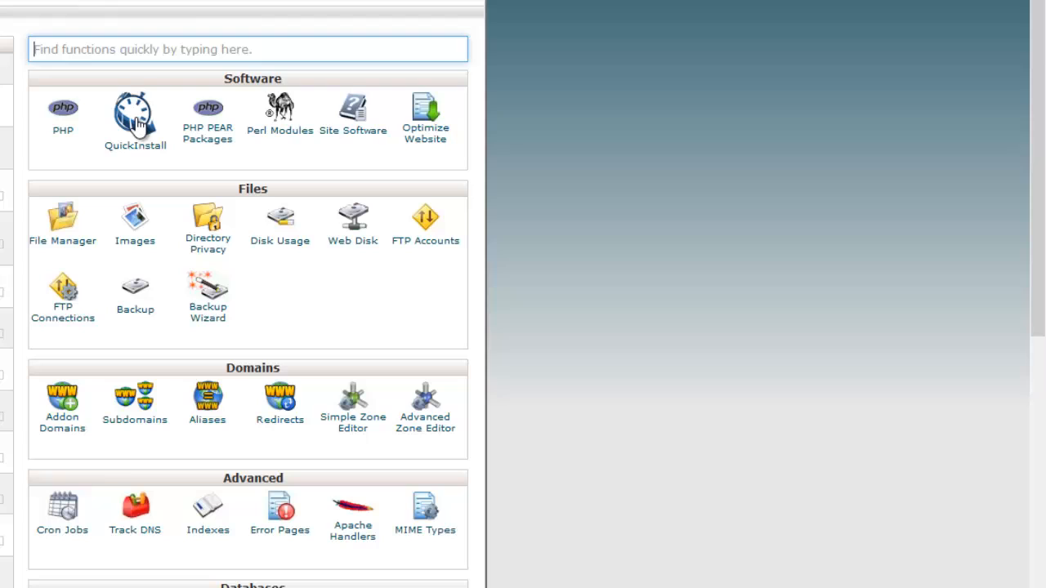
pyautogui.moveTo(139, 121)
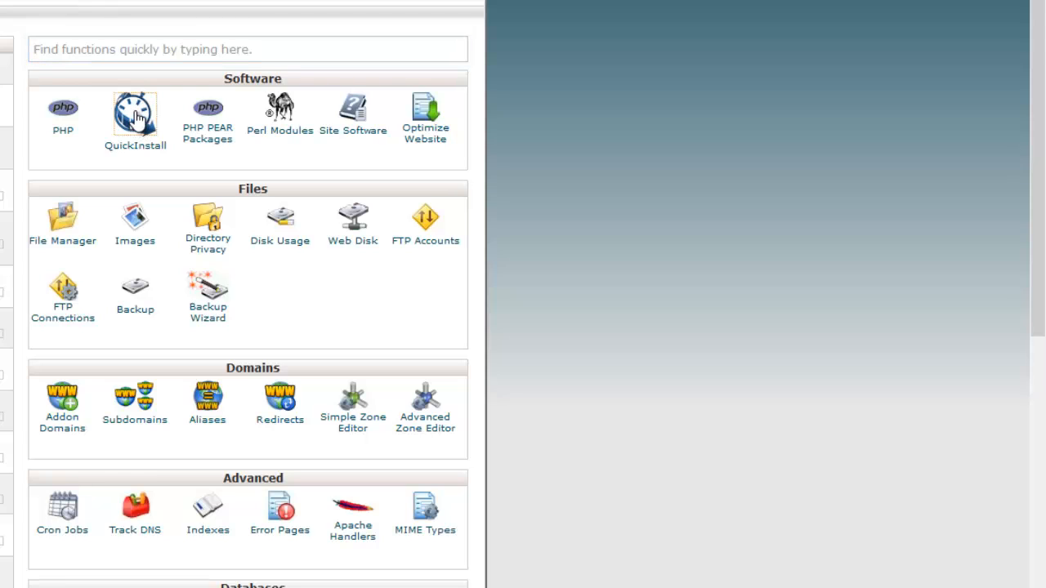
# From QuickInstall's WordPress page, start the free install to reveal its setup form
pyautogui.click(134, 111)
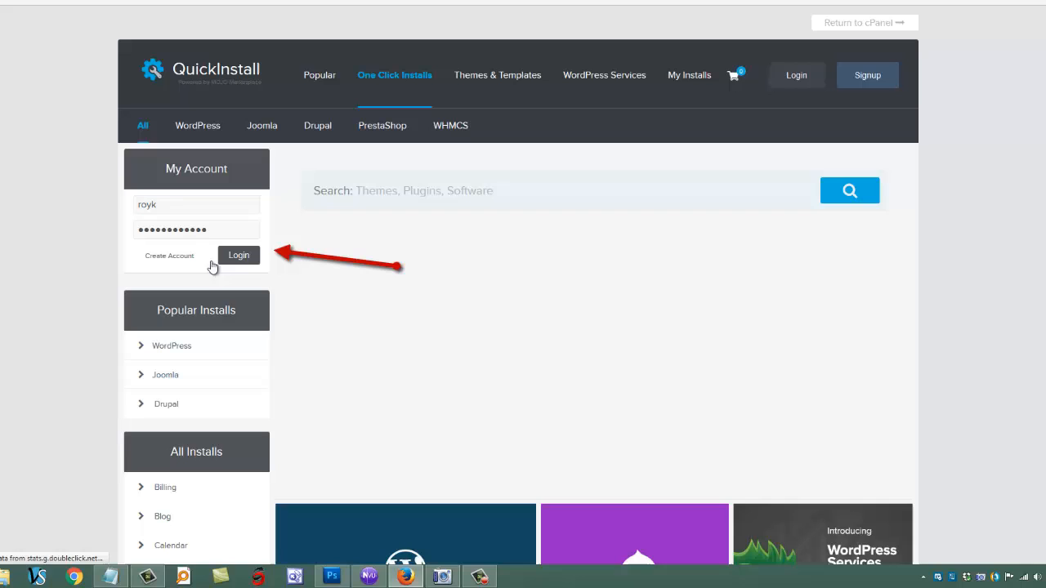
pyautogui.moveTo(363, 157)
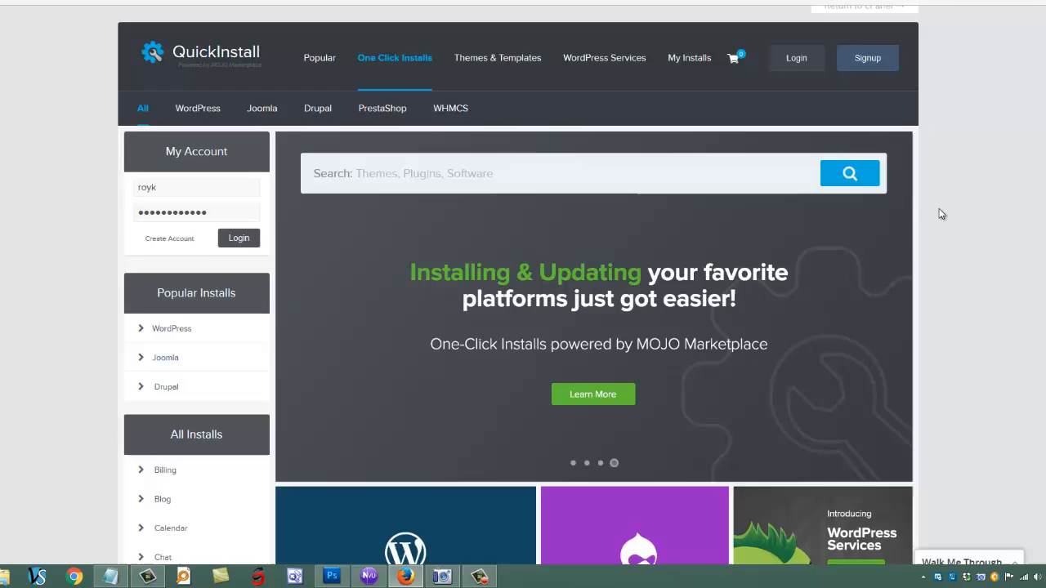
pyautogui.scroll(-3)
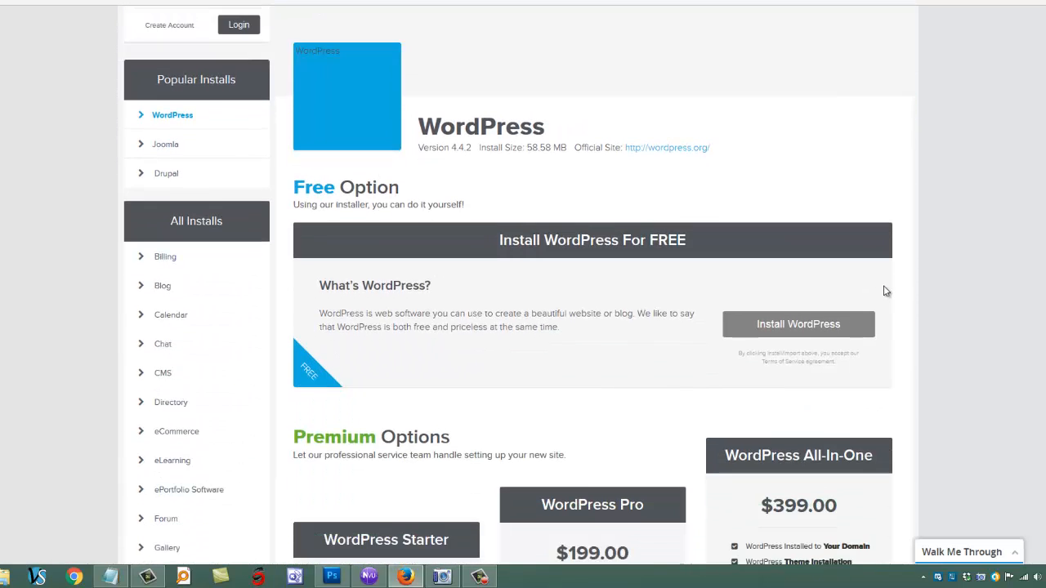
pyautogui.scroll(-3)
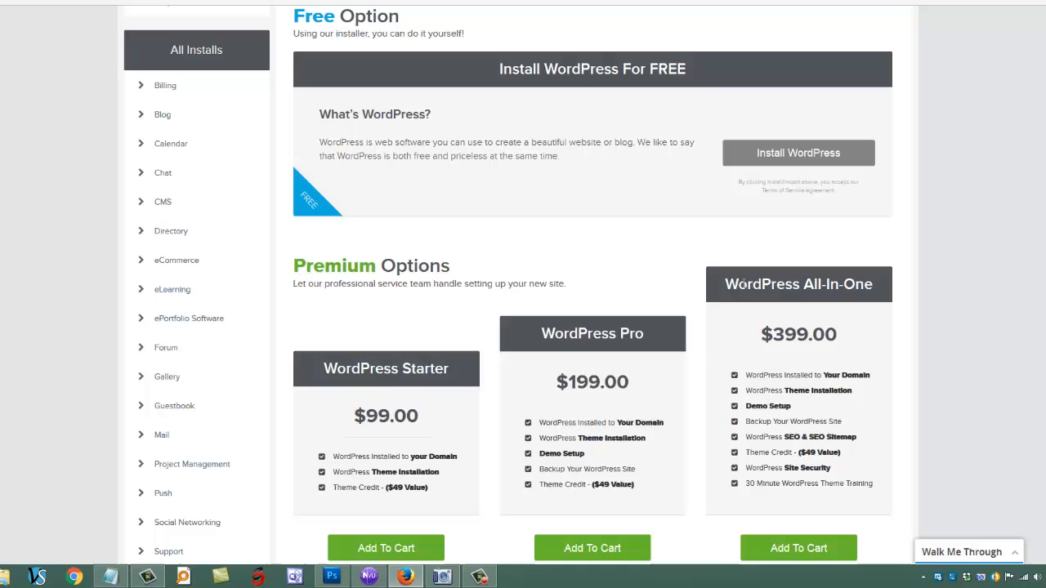
pyautogui.moveTo(327, 392)
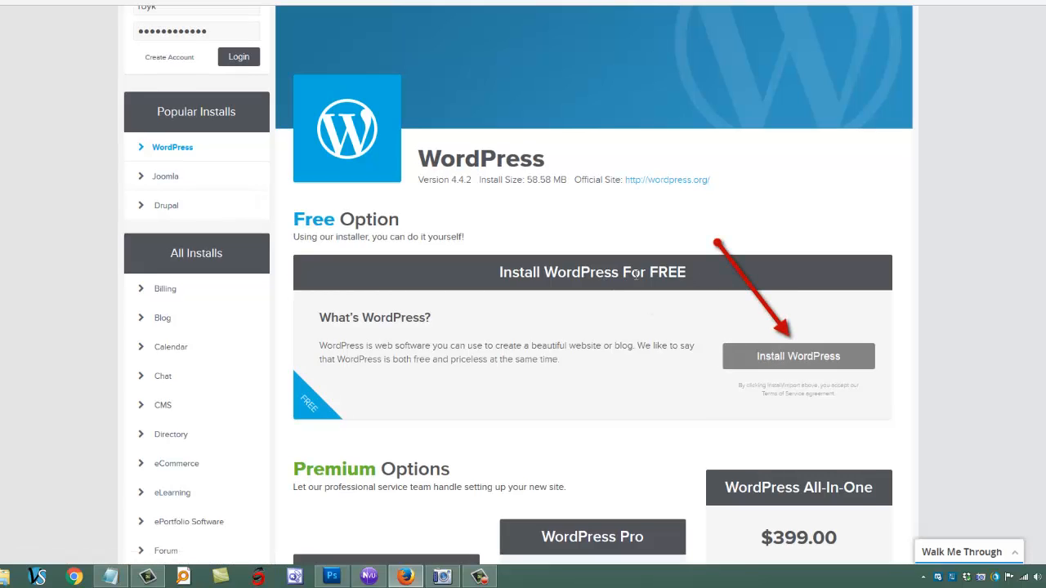
pyautogui.click(798, 356)
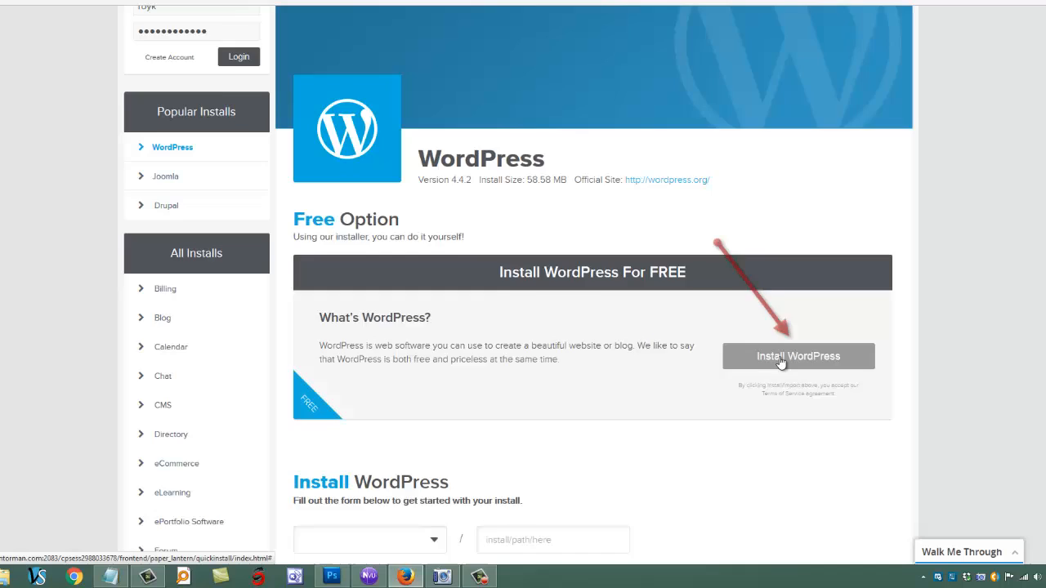
# Choose the site's domain and enter NewIMBlog as the install folder, fixing the capital N
pyautogui.scroll(-3)
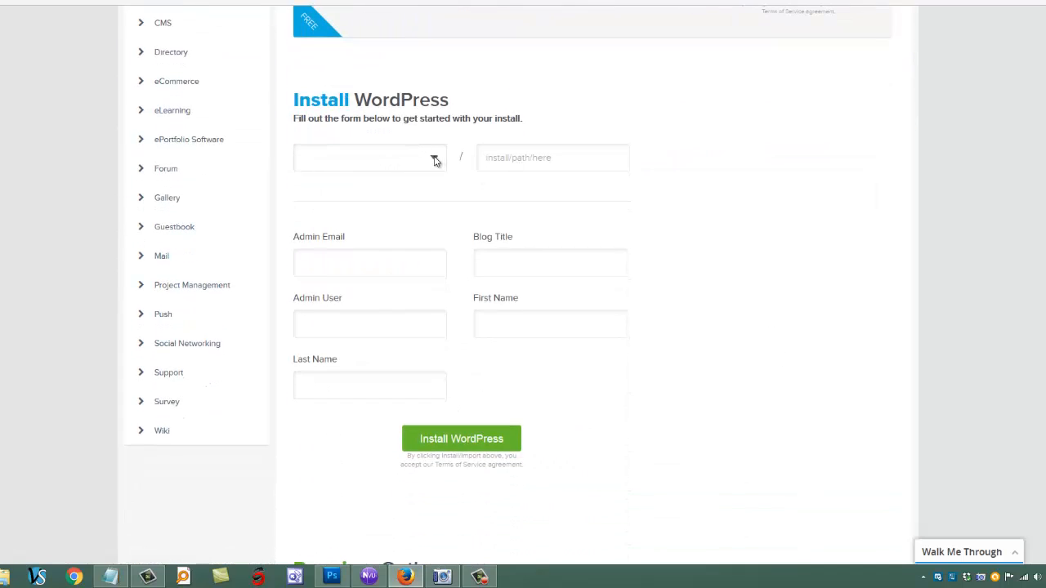
pyautogui.scroll(-3)
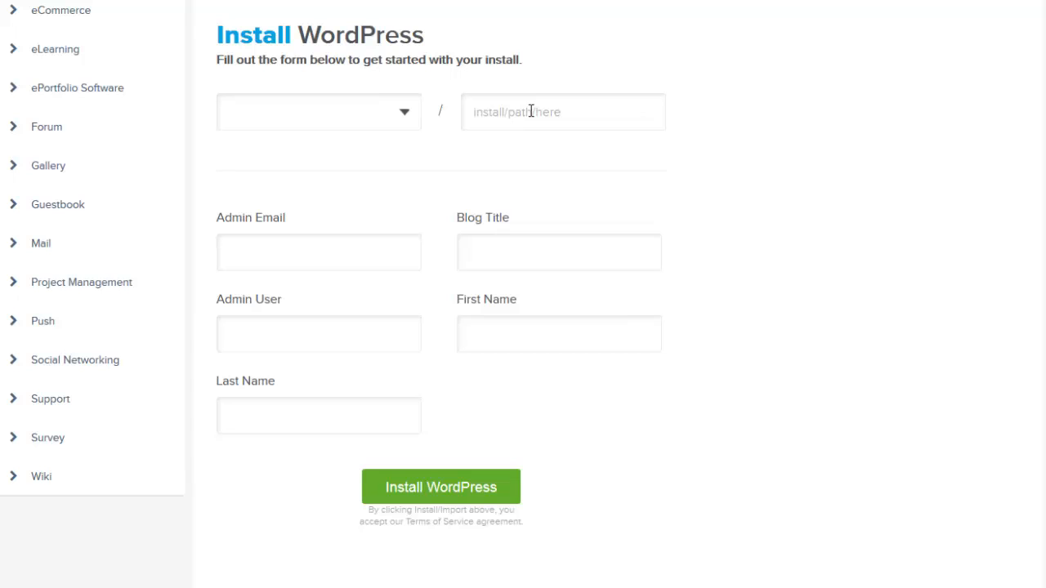
pyautogui.moveTo(406, 121)
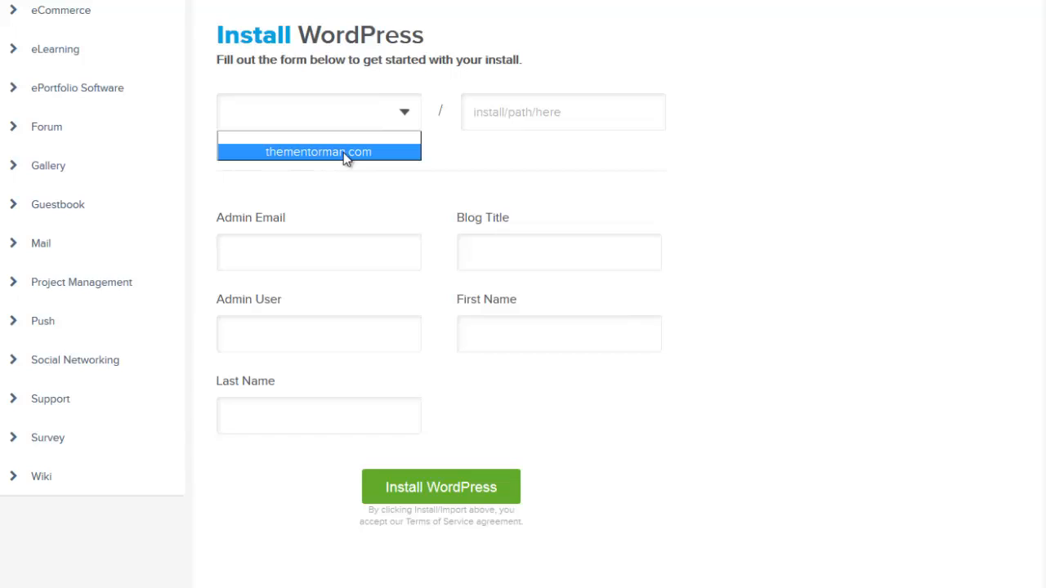
pyautogui.click(317, 150)
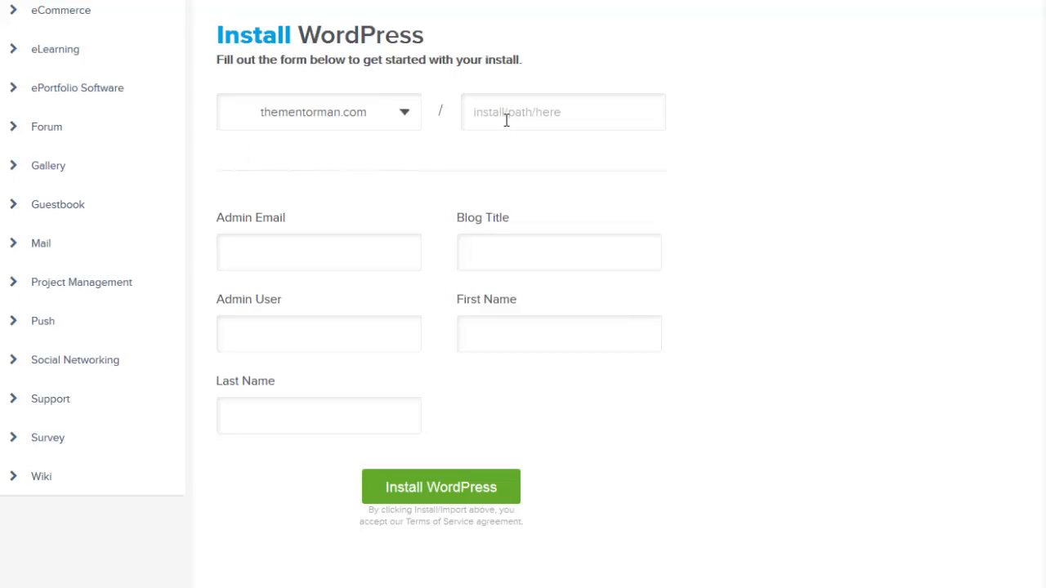
pyautogui.click(562, 111)
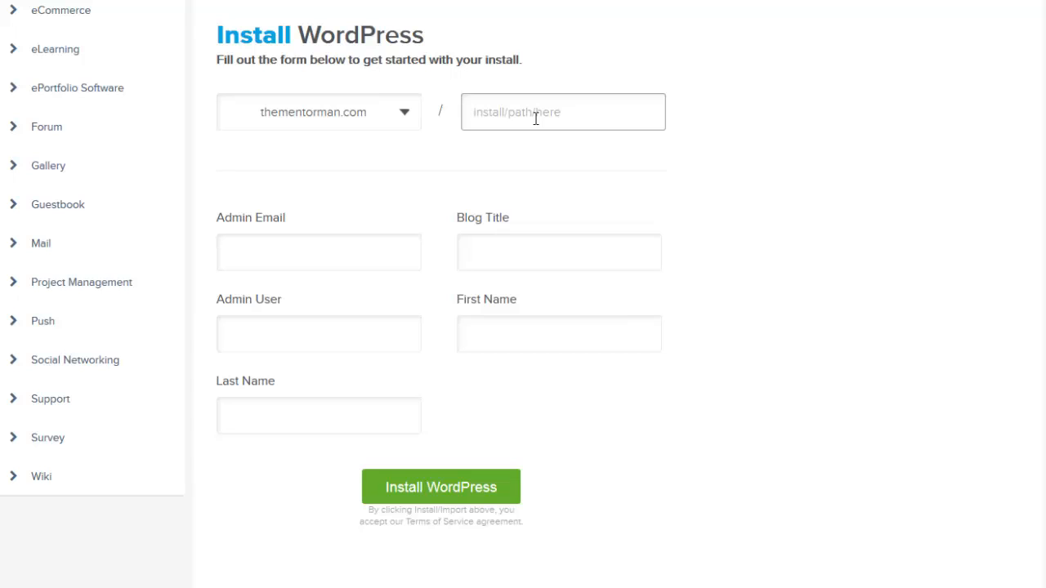
pyautogui.write('newIMBlog')
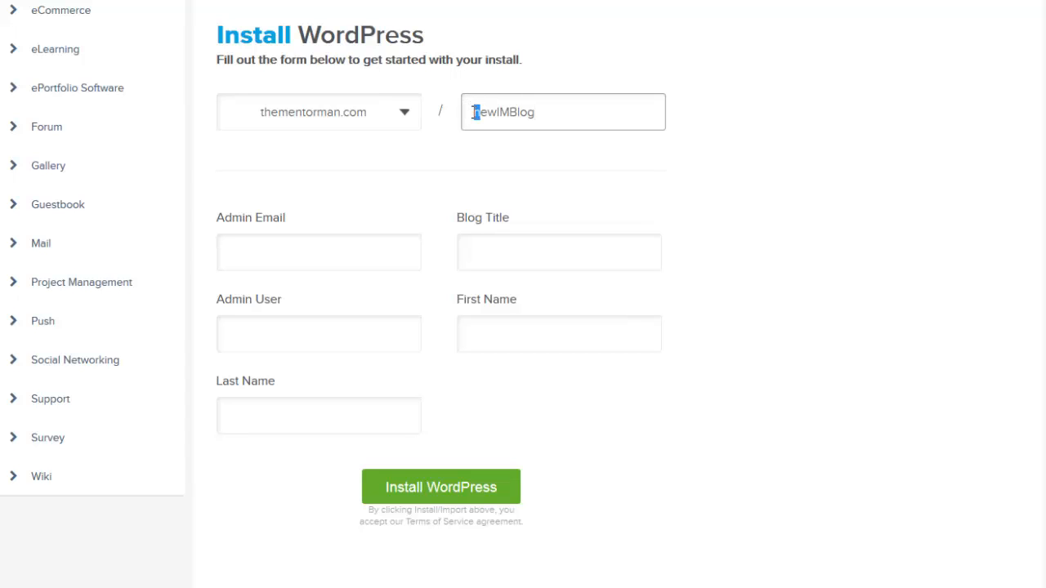
pyautogui.write('NN')
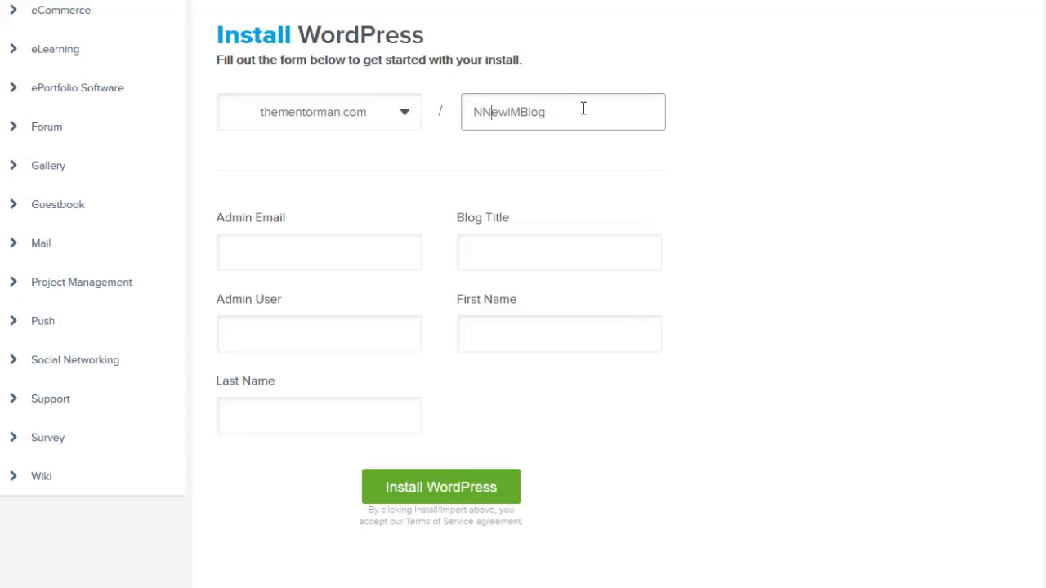
pyautogui.press('Backspace')
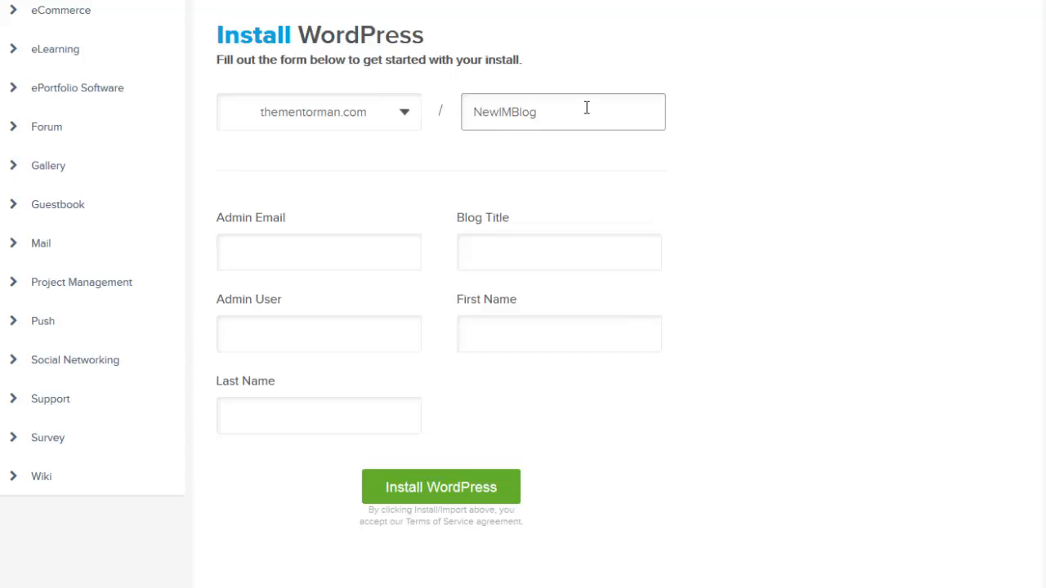
pyautogui.moveTo(340, 127)
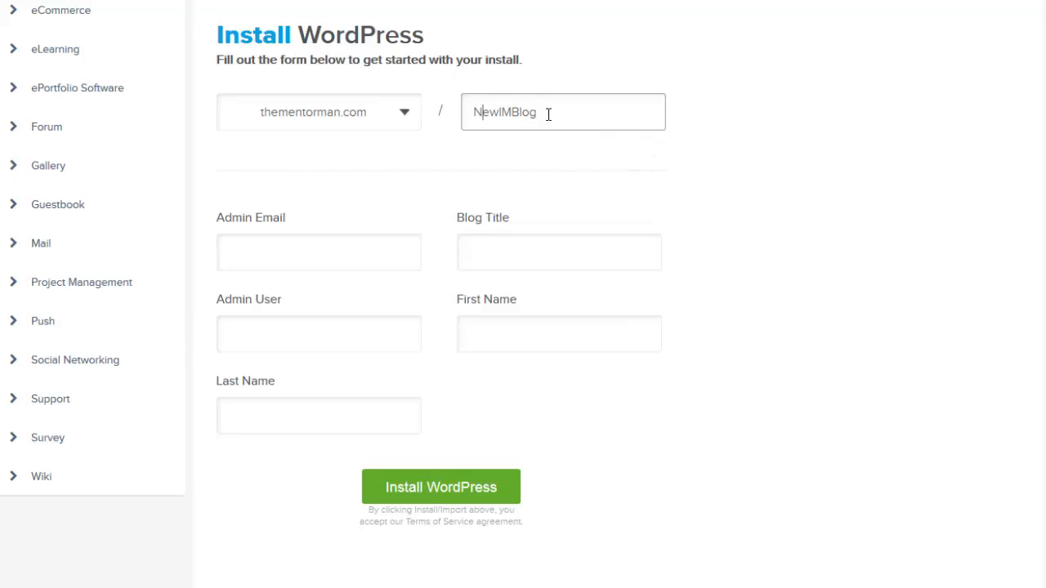
pyautogui.moveTo(547, 213)
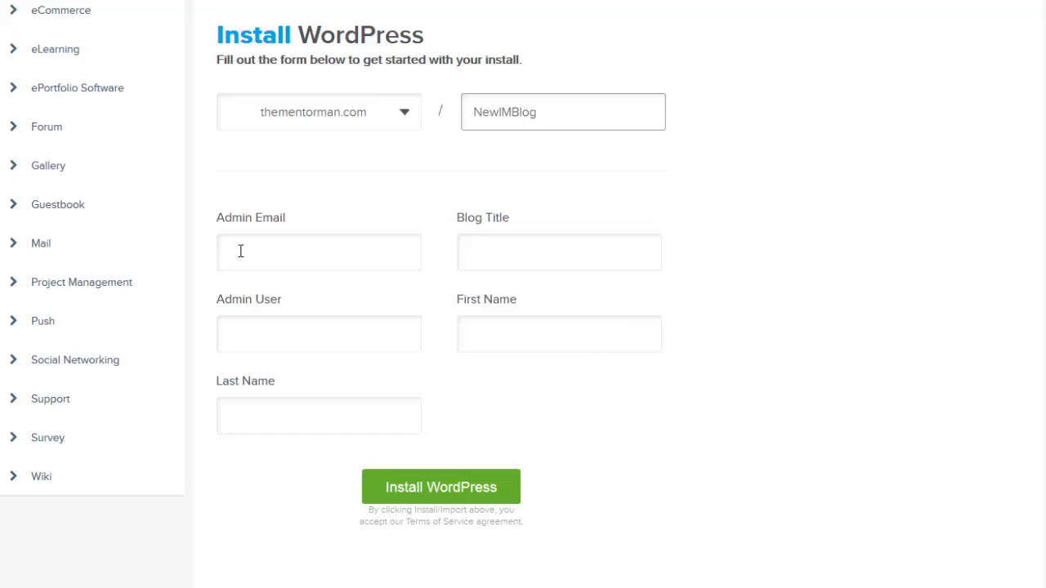
# Fill the form: remembered admin email, title Mentoring For Marketers, user royfielding, first name Roy, last name
pyautogui.click(319, 252)
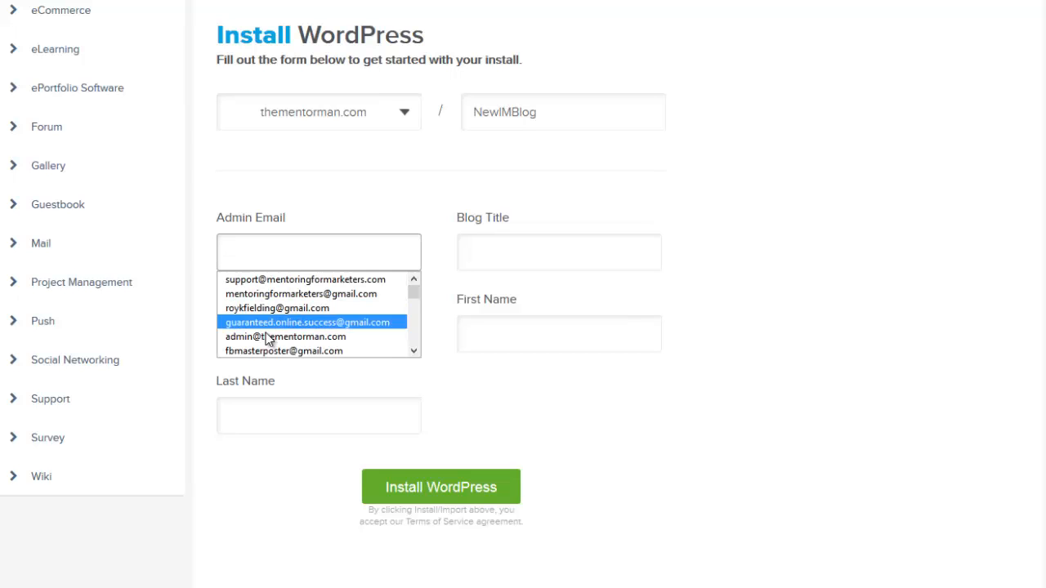
pyautogui.click(284, 337)
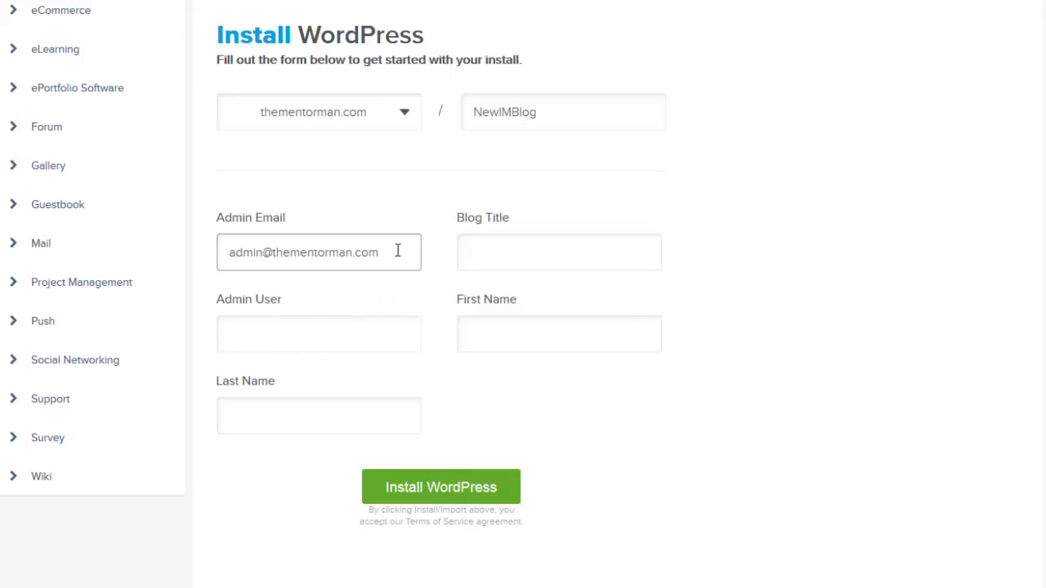
pyautogui.moveTo(489, 252)
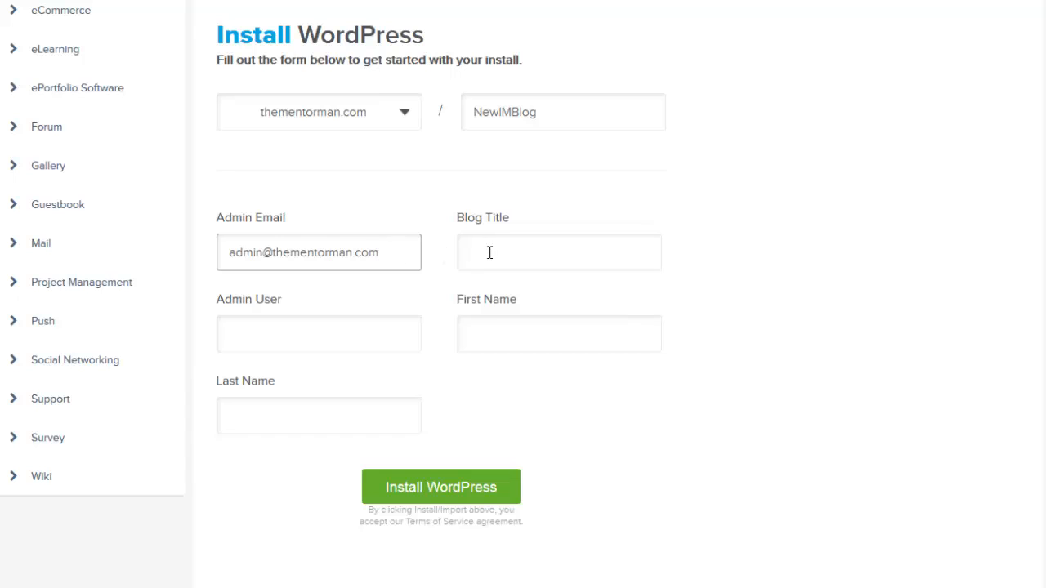
pyautogui.click(559, 251)
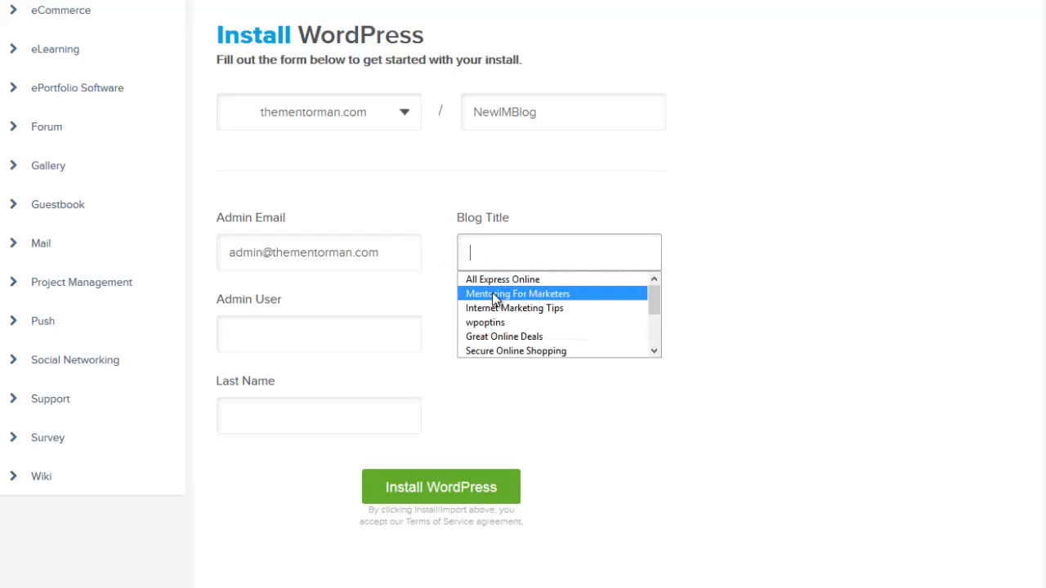
pyautogui.click(517, 294)
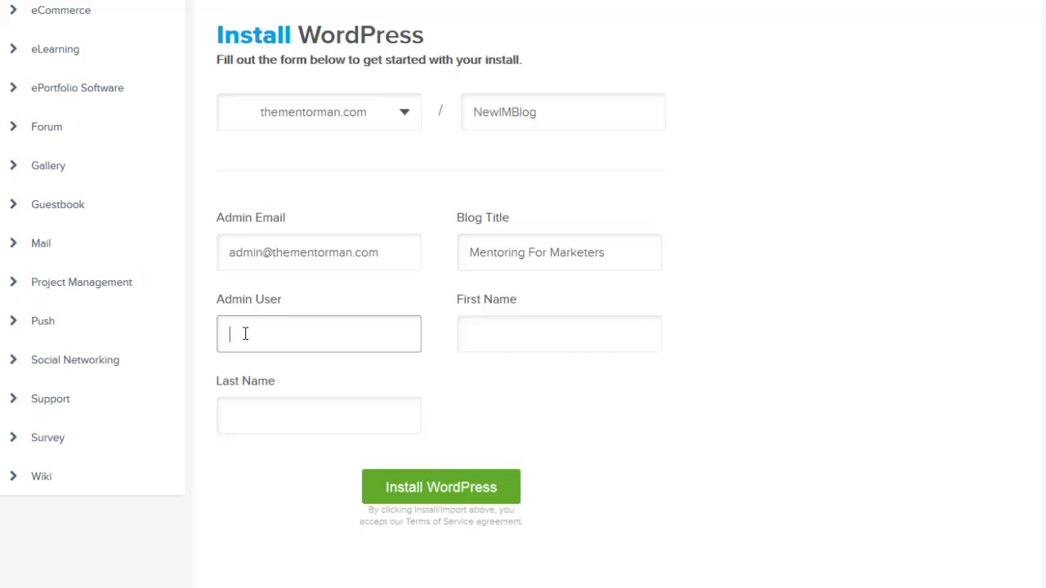
pyautogui.write('royfielding')
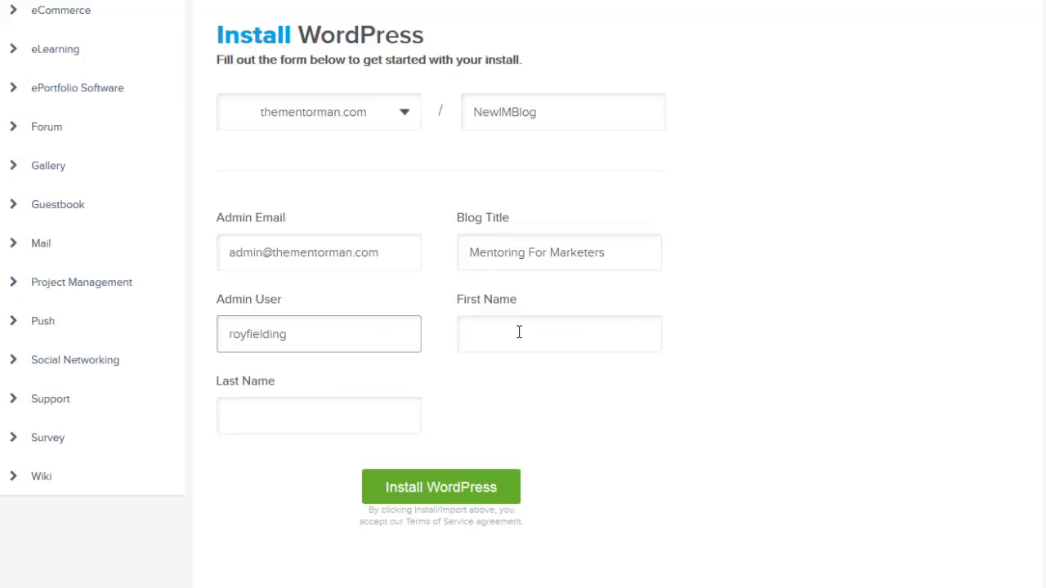
pyautogui.write('Roy')
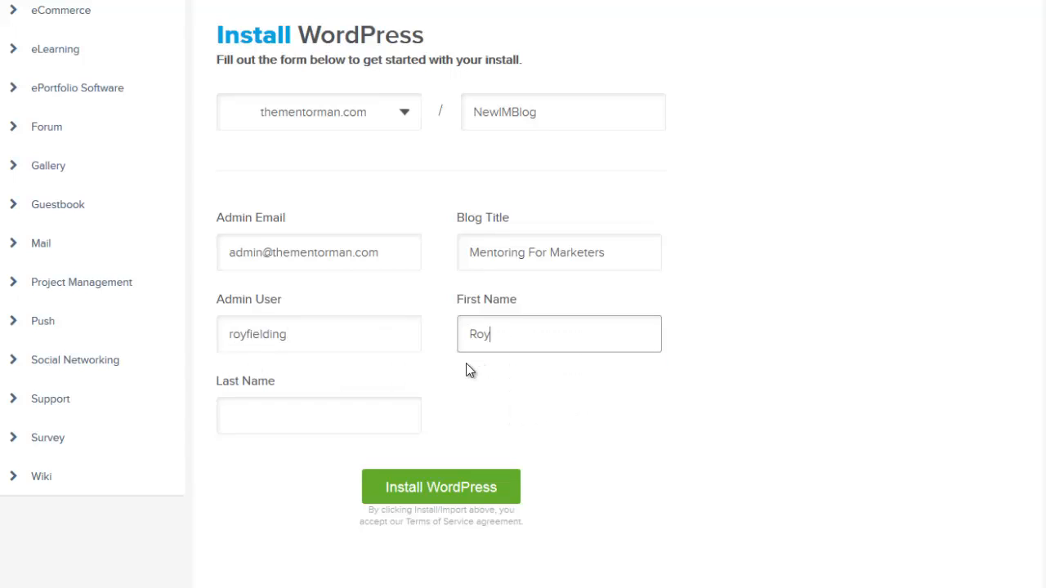
pyautogui.click(317, 415)
pyautogui.write('Fielding')
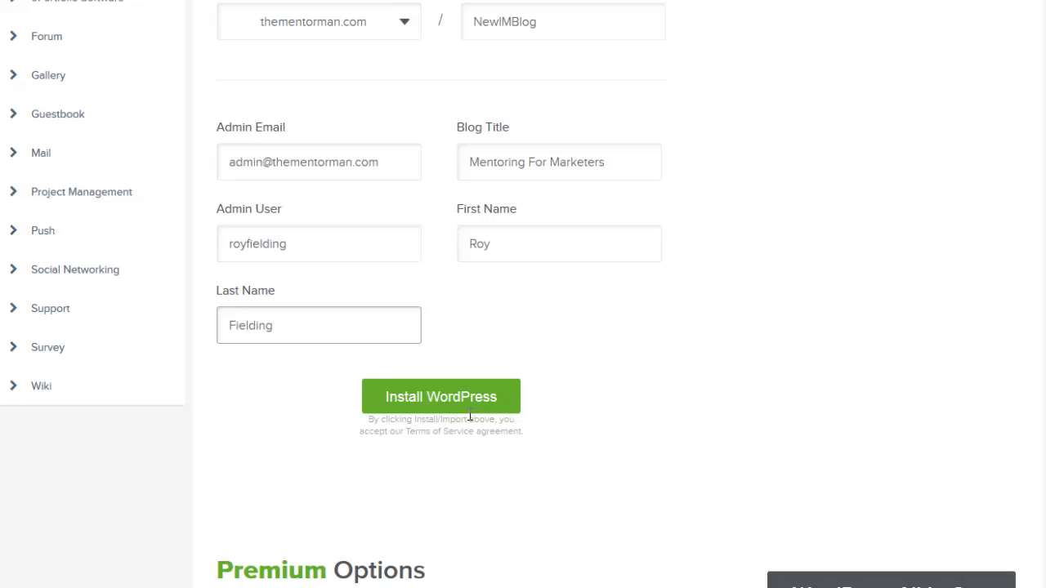
pyautogui.moveTo(595, 431)
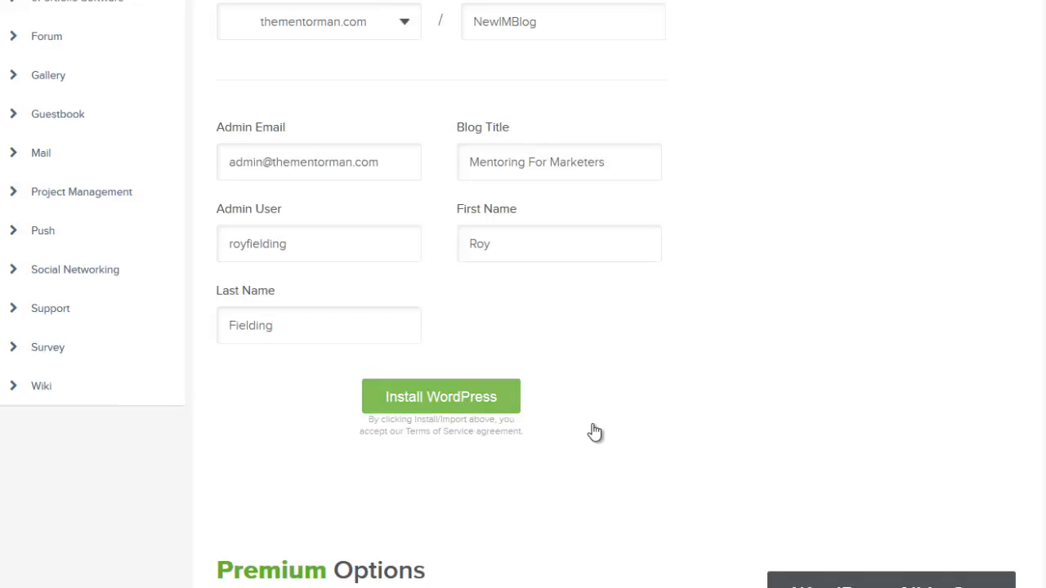
# Run the WordPress install and wait for the completion banner
pyautogui.click(441, 397)
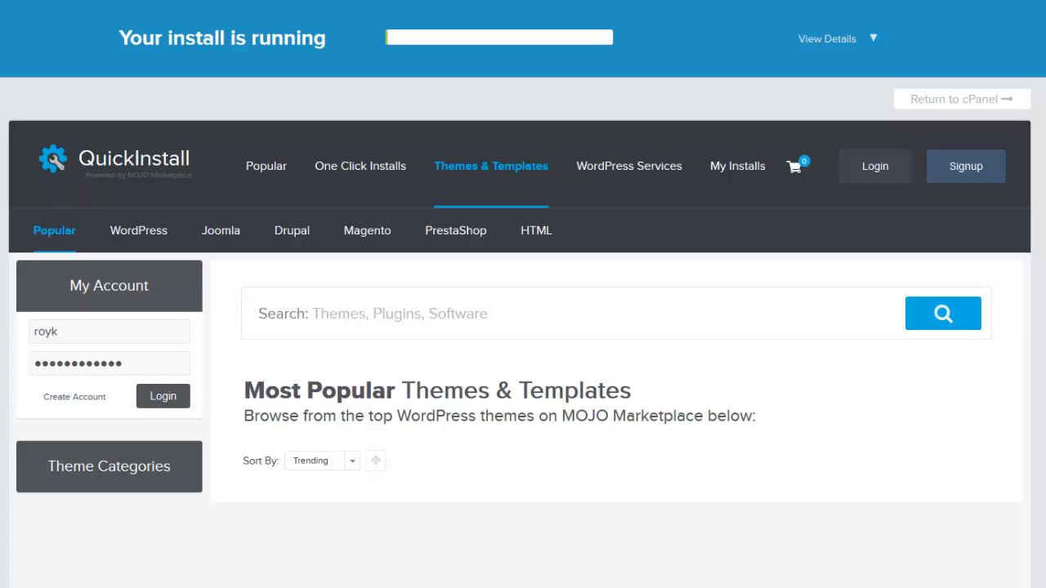
pyautogui.click(107, 468)
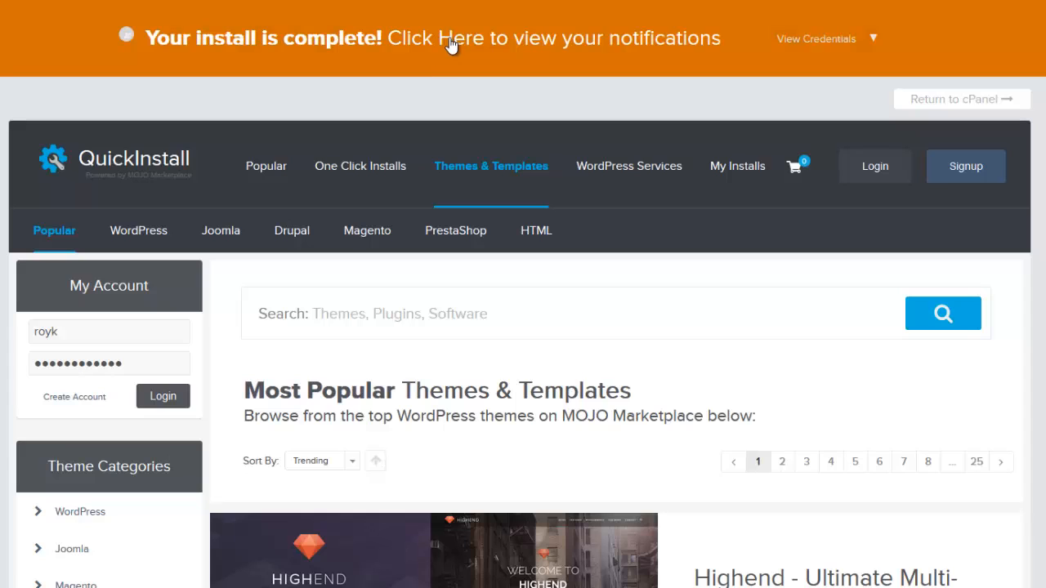
pyautogui.moveTo(847, 59)
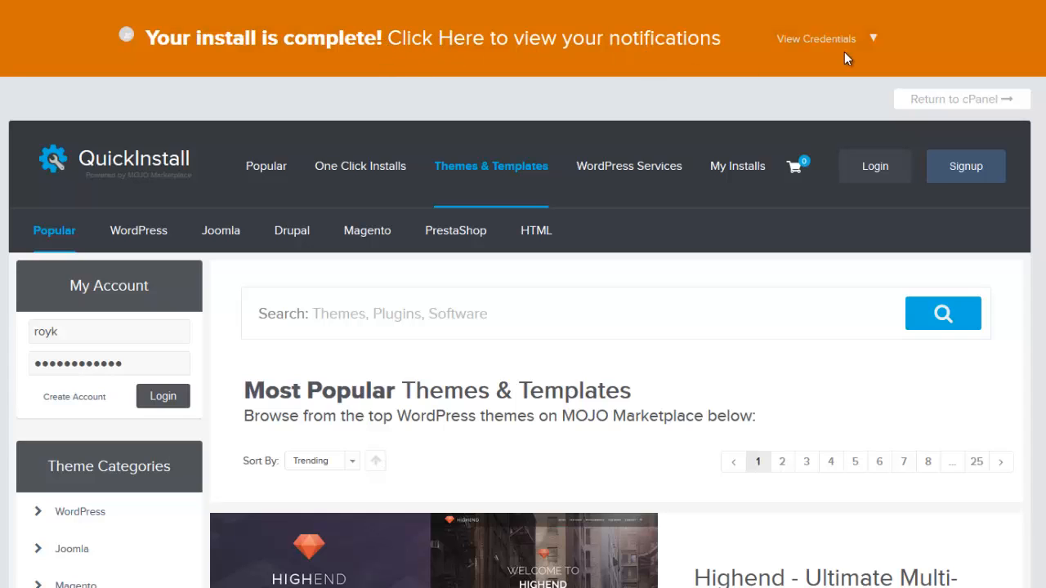
pyautogui.moveTo(809, 127)
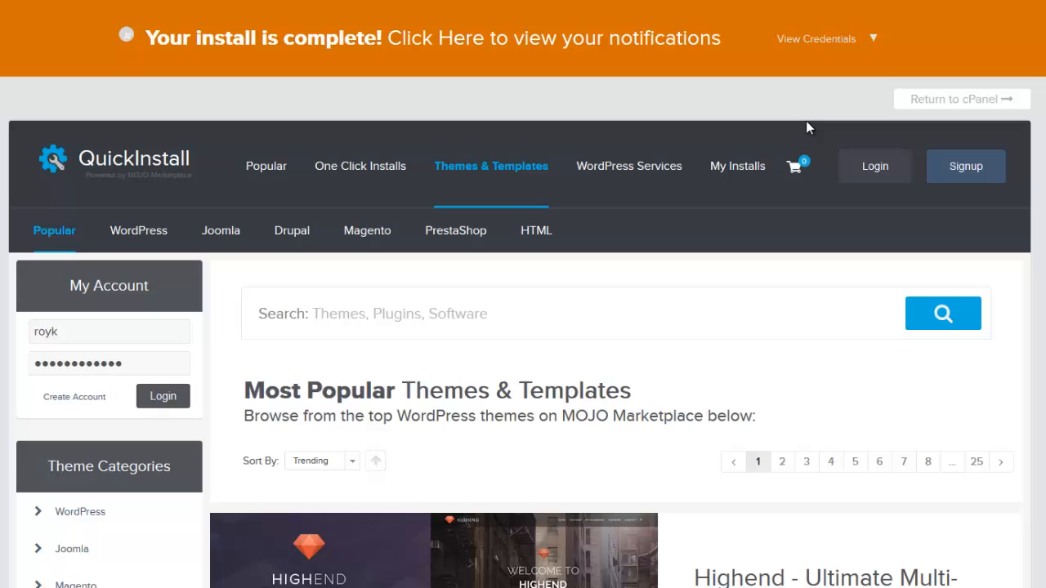
pyautogui.moveTo(808, 46)
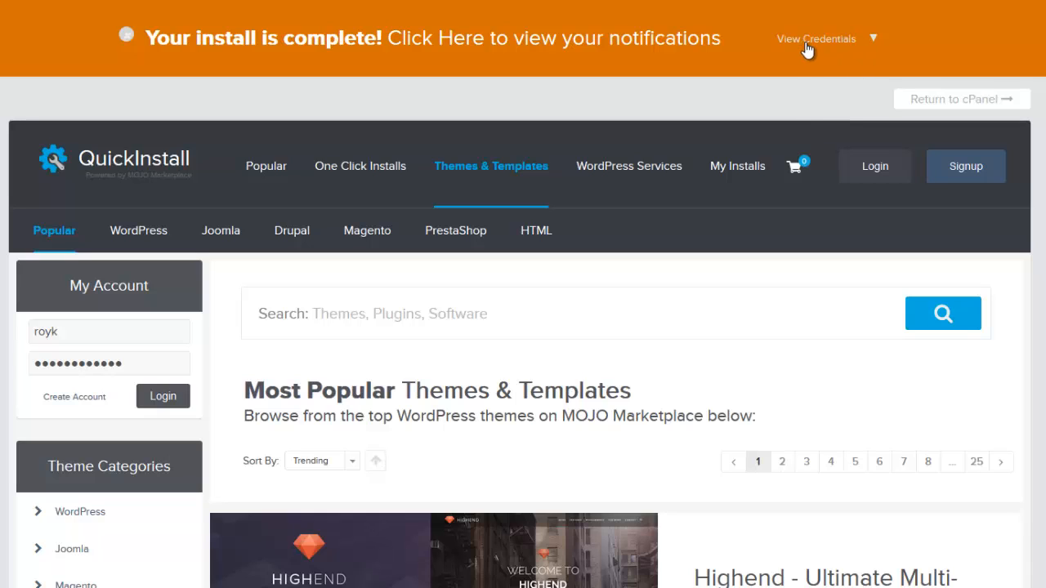
pyautogui.moveTo(814, 45)
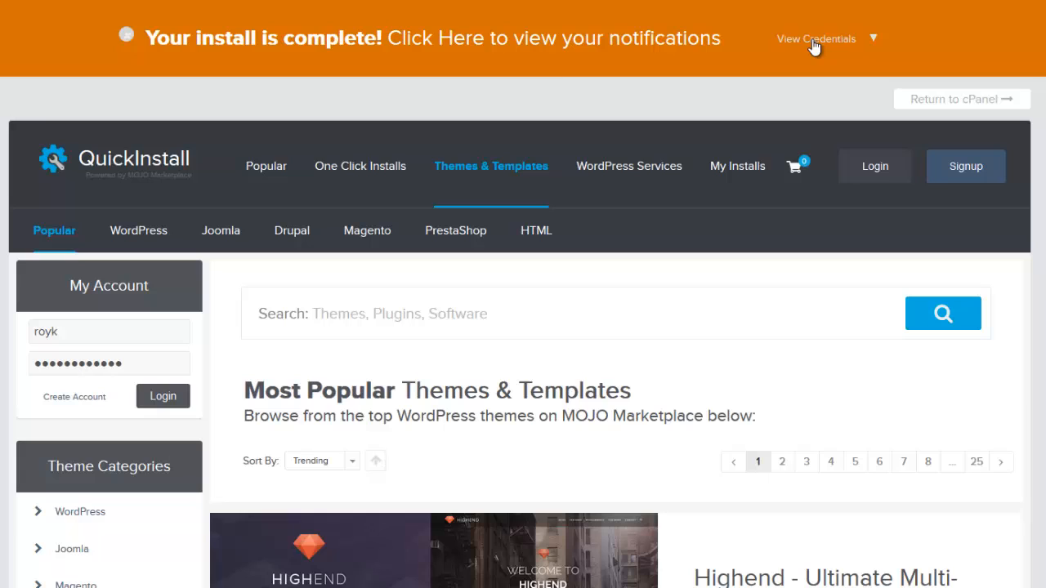
# Show the install credentials and copy the admin address, username and password
pyautogui.click(821, 39)
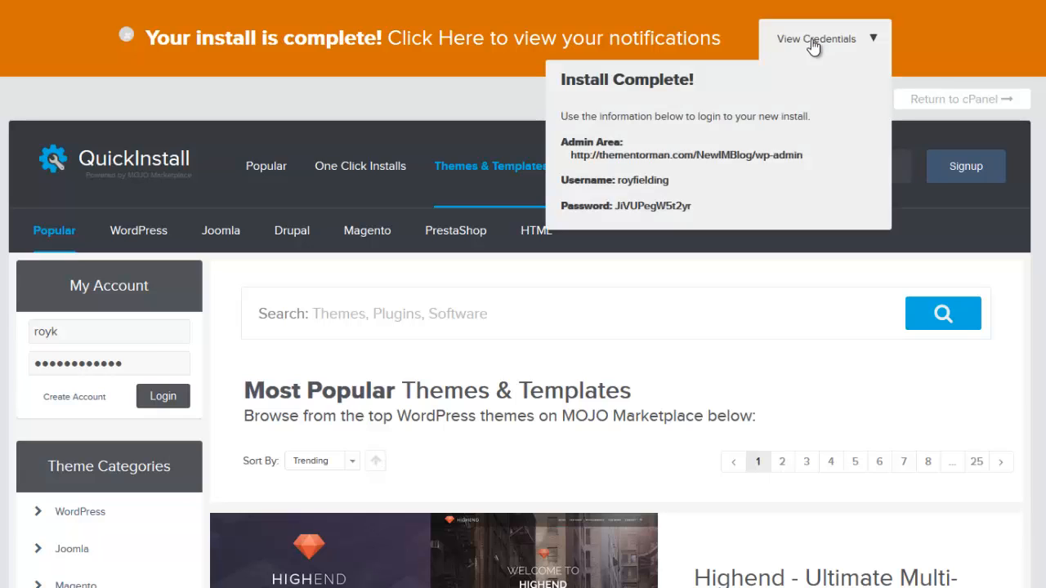
pyautogui.moveTo(698, 216)
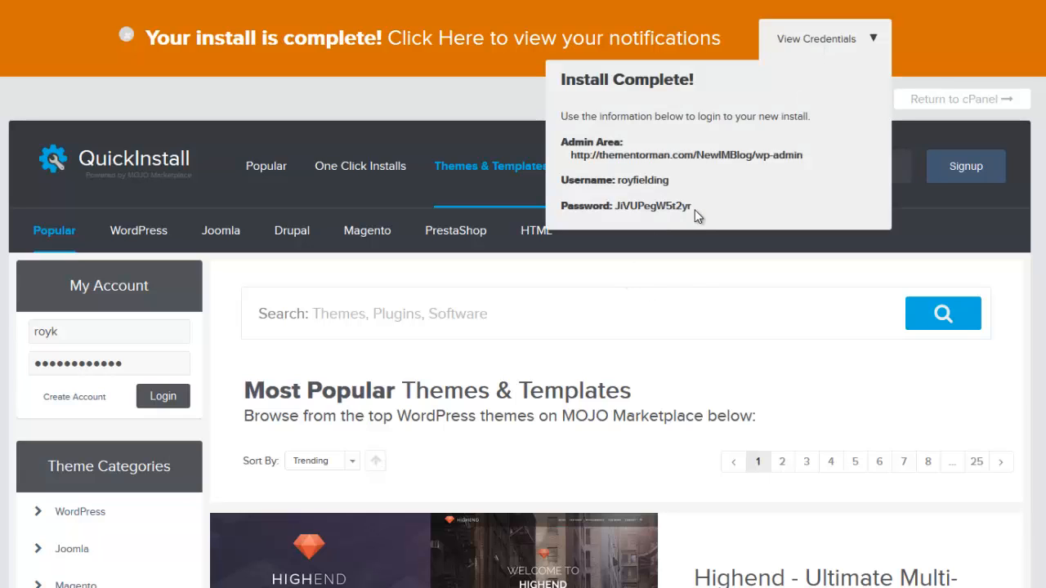
pyautogui.moveTo(572, 179); pyautogui.dragTo(690, 206)
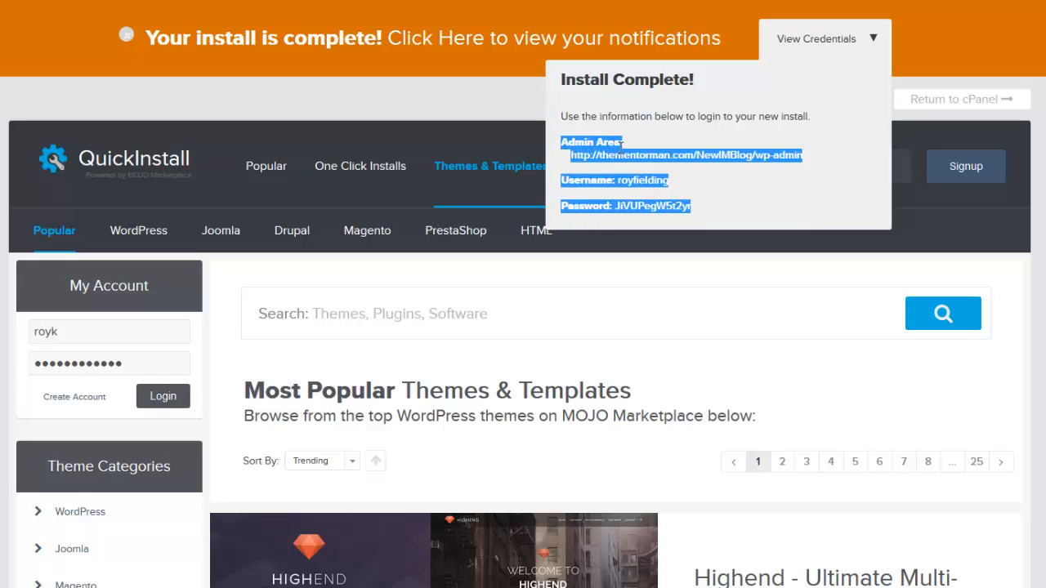
pyautogui.rightClick(687, 154)
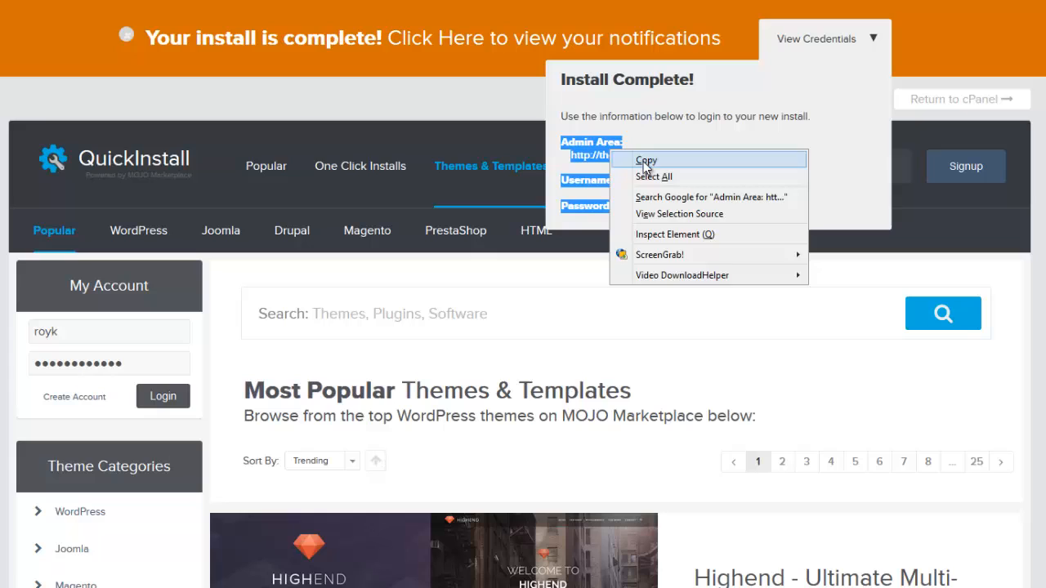
pyautogui.click(647, 161)
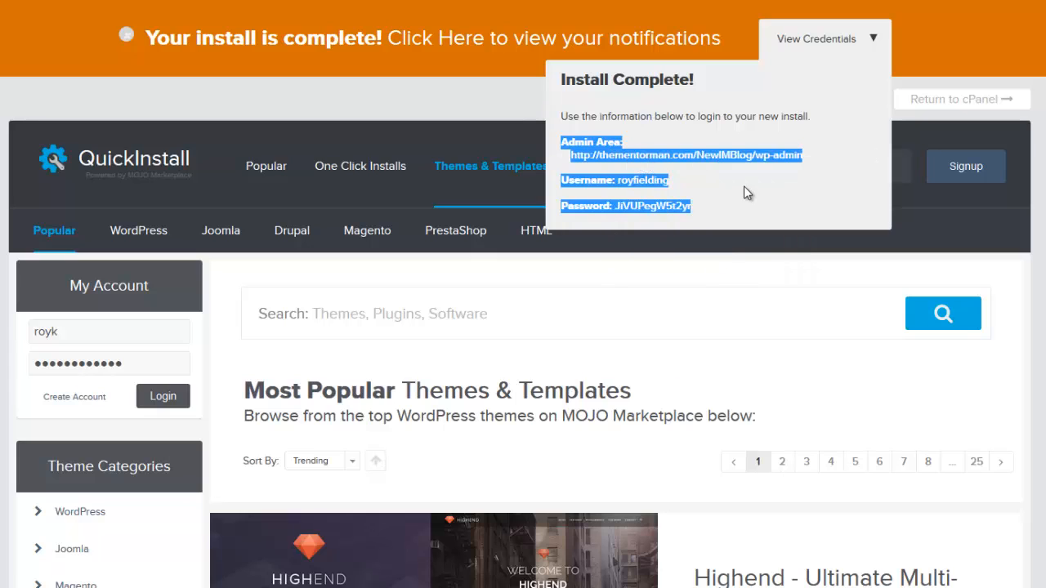
pyautogui.click(744, 193)
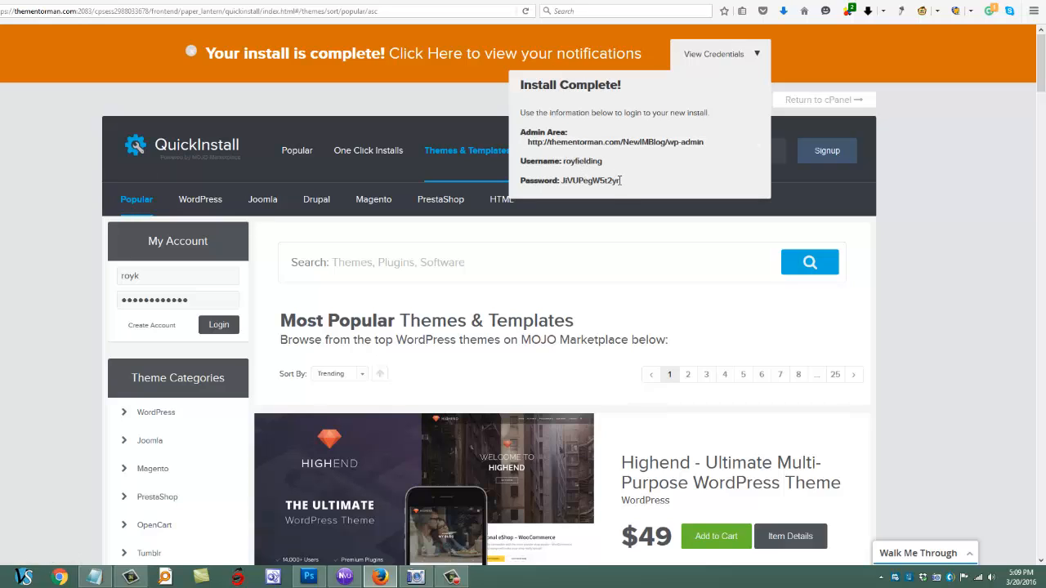
pyautogui.rightClick(589, 180)
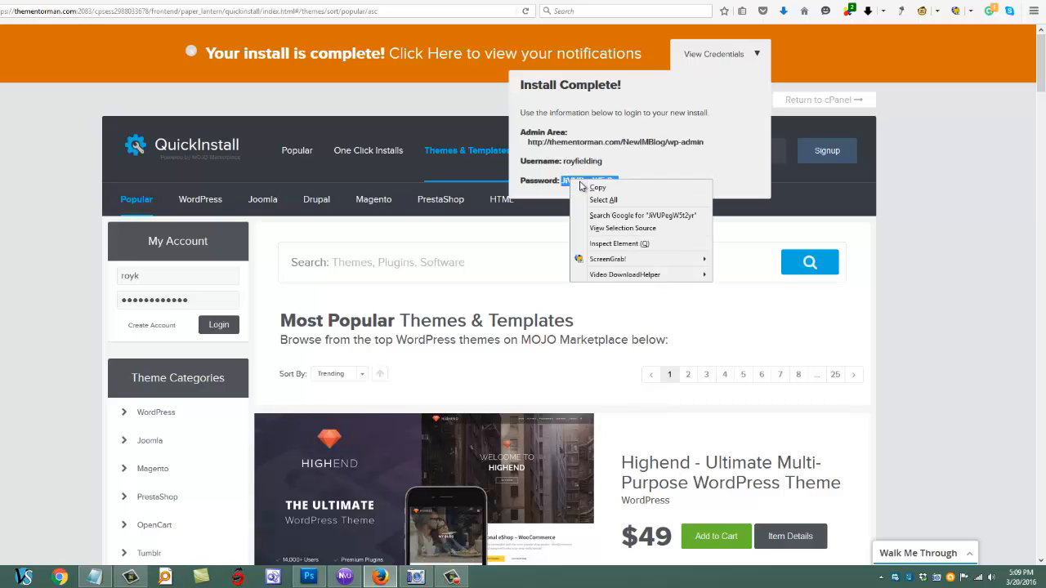
pyautogui.moveTo(599, 186)
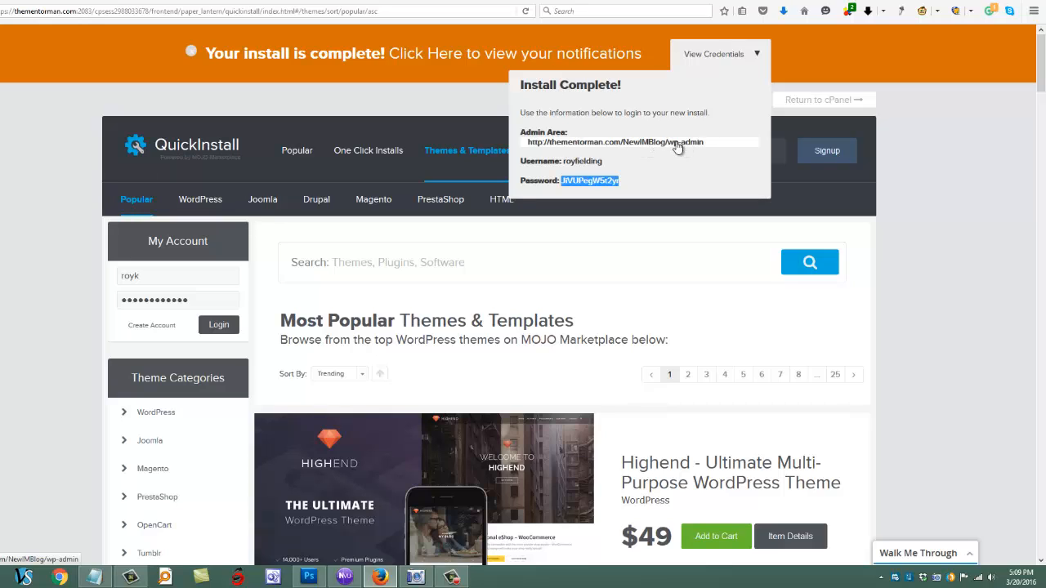
pyautogui.moveTo(649, 147)
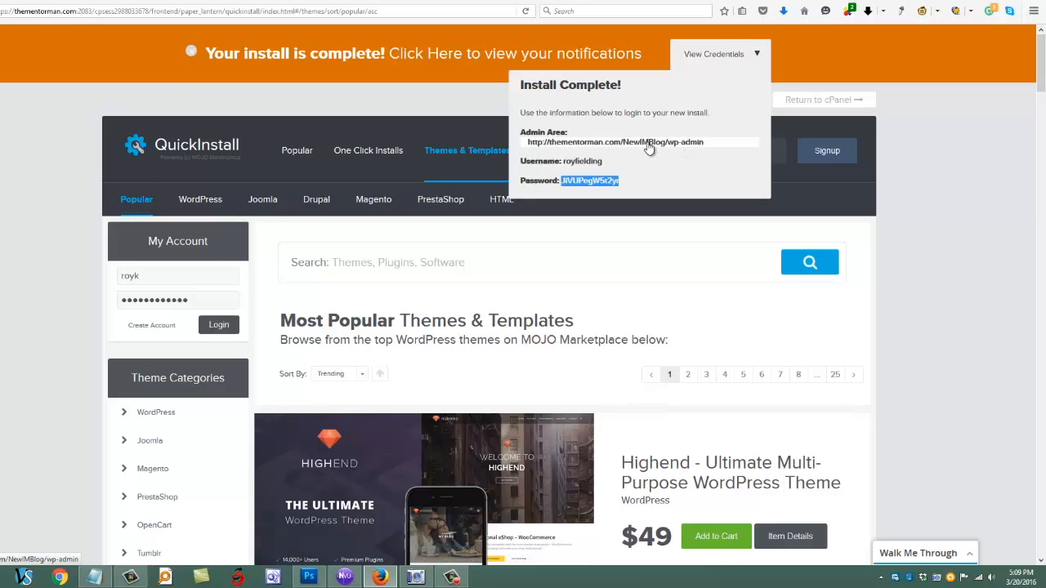
# Sign in at the new blog's wp-login page with the username and pasted password
pyautogui.click(613, 142)
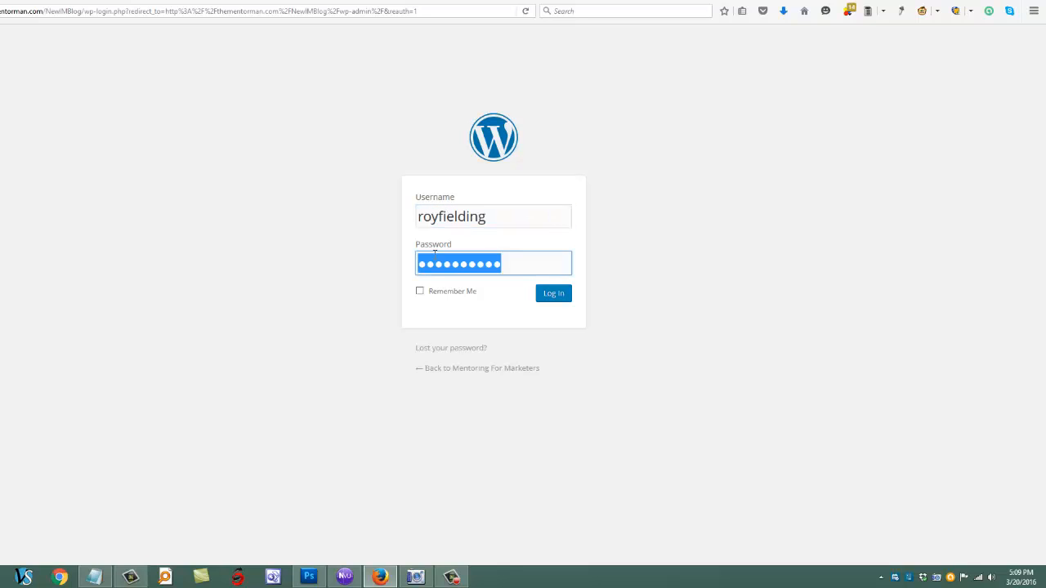
pyautogui.rightClick(457, 263)
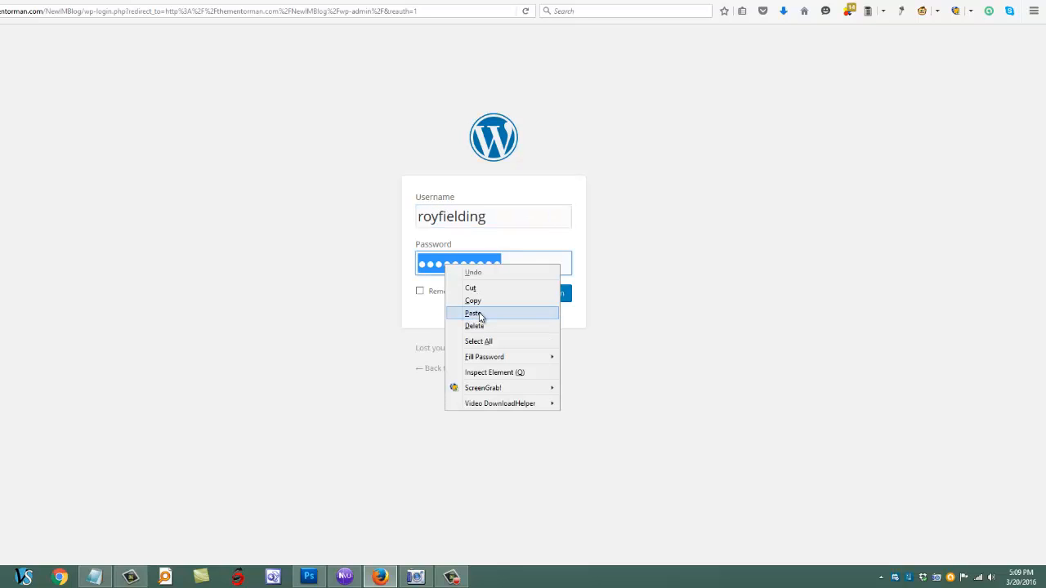
pyautogui.click(474, 313)
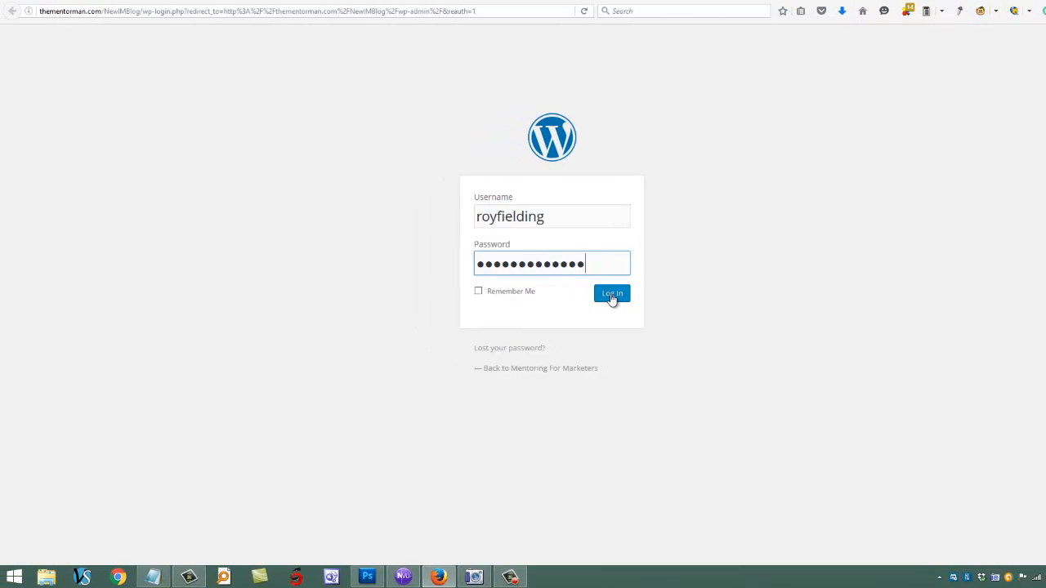
pyautogui.click(612, 293)
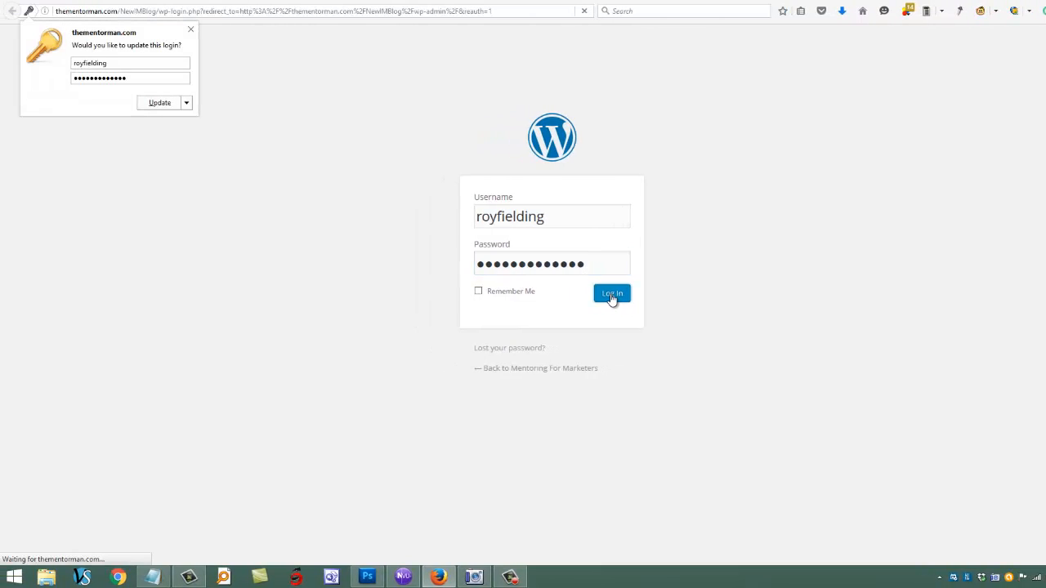
pyautogui.click(611, 292)
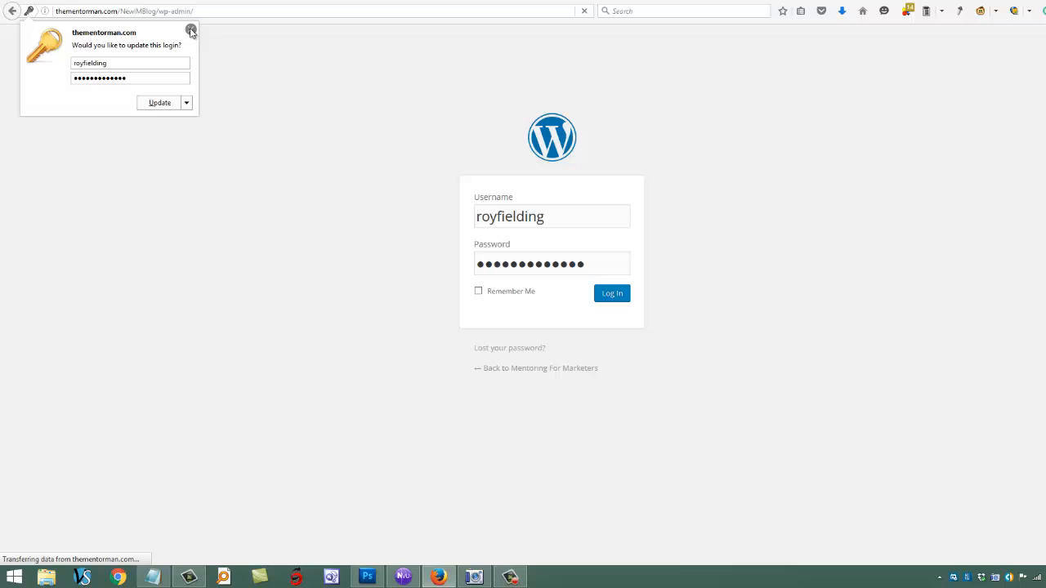
# Decline the launch help on the Welcome screen and land on the Dashboard
pyautogui.click(611, 292)
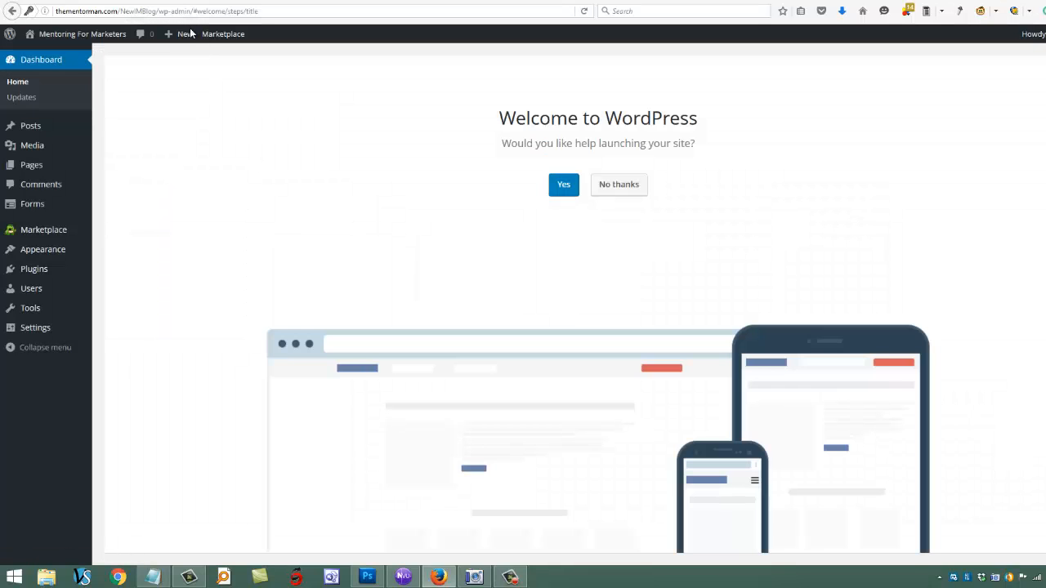
pyautogui.moveTo(844, 295)
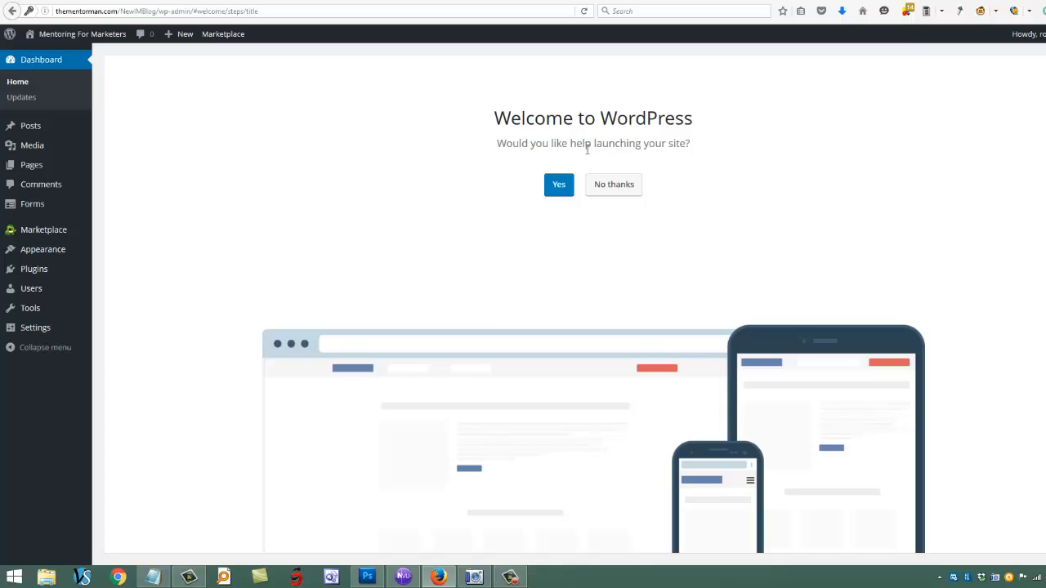
pyautogui.click(615, 183)
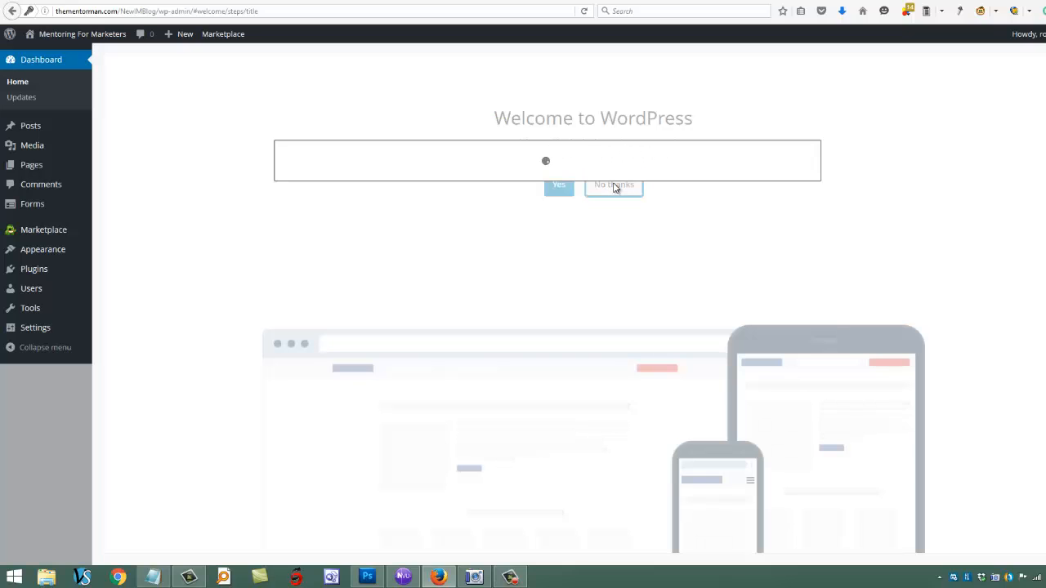
pyautogui.click(615, 183)
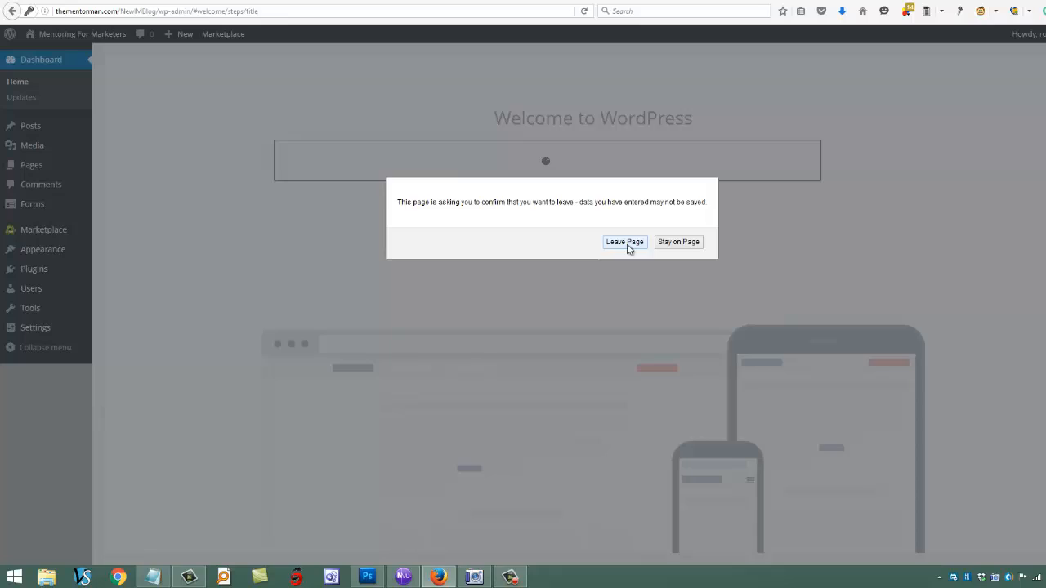
pyautogui.click(624, 241)
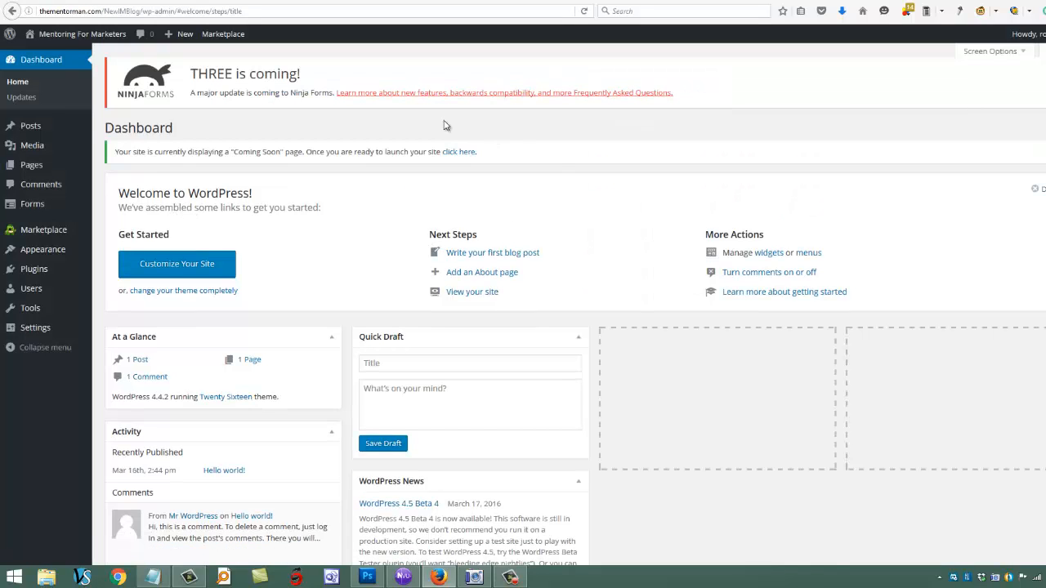
pyautogui.moveTo(311, 129)
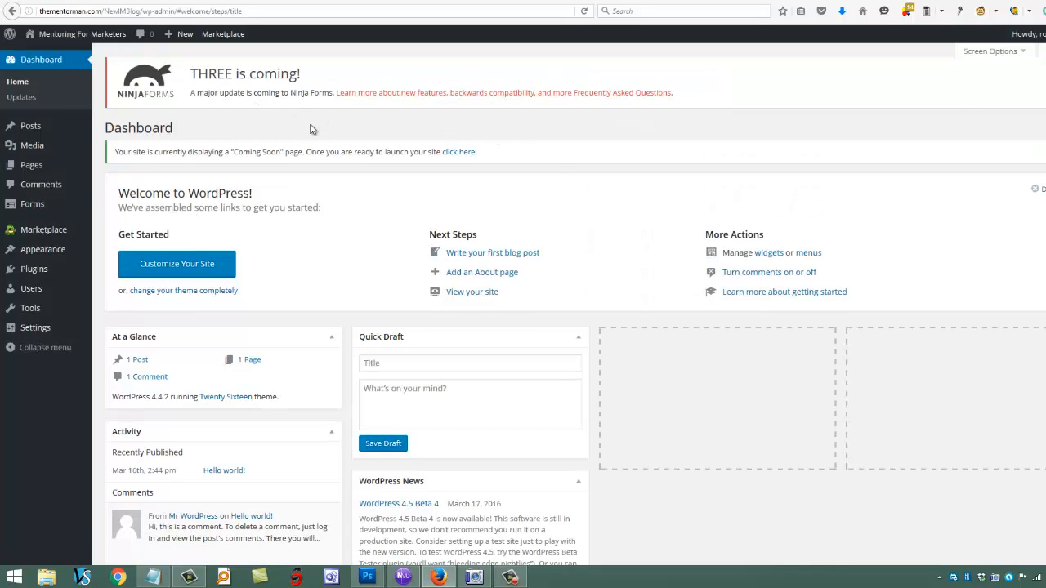
pyautogui.moveTo(35, 268)
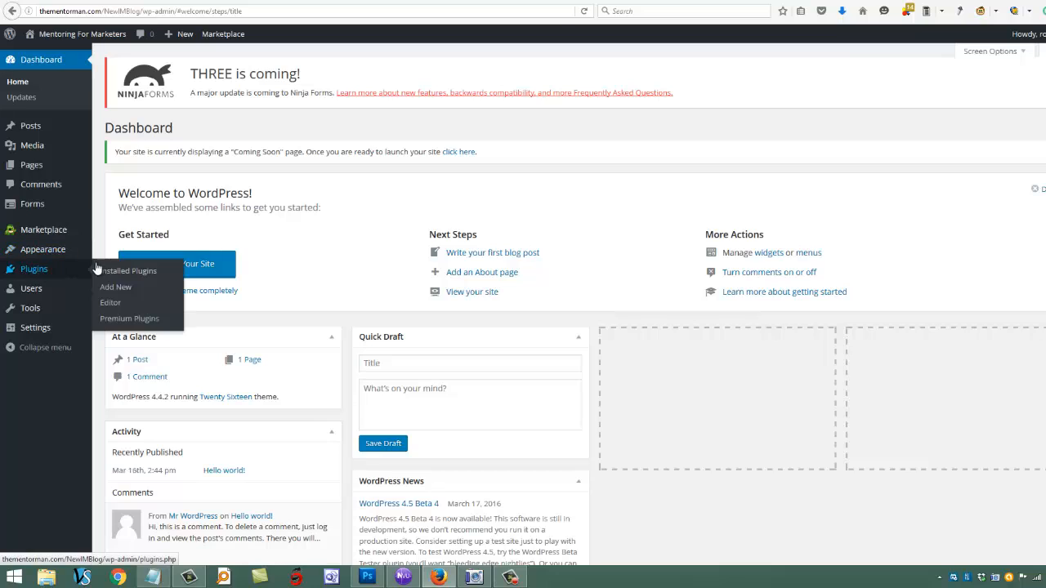
pyautogui.moveTo(114, 287)
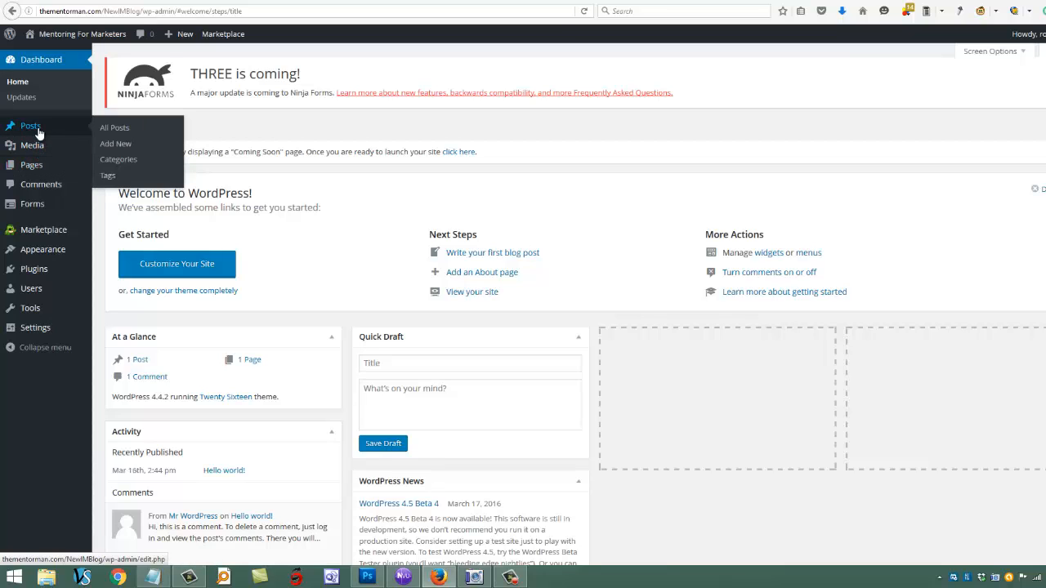
pyautogui.moveTo(30, 307)
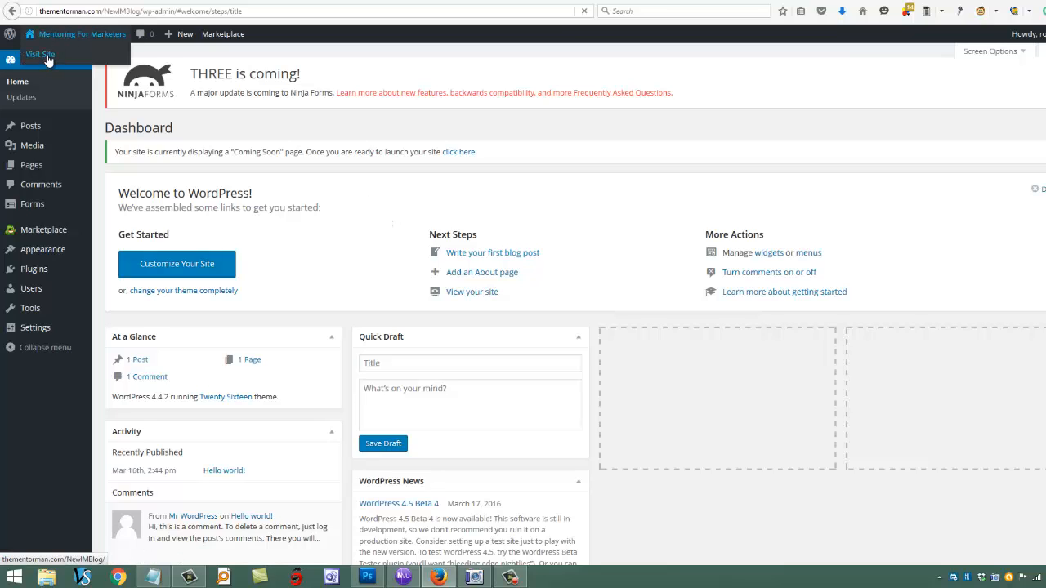
# Visit the live Hello world front page, then go to the installed Themes list
pyautogui.click(39, 54)
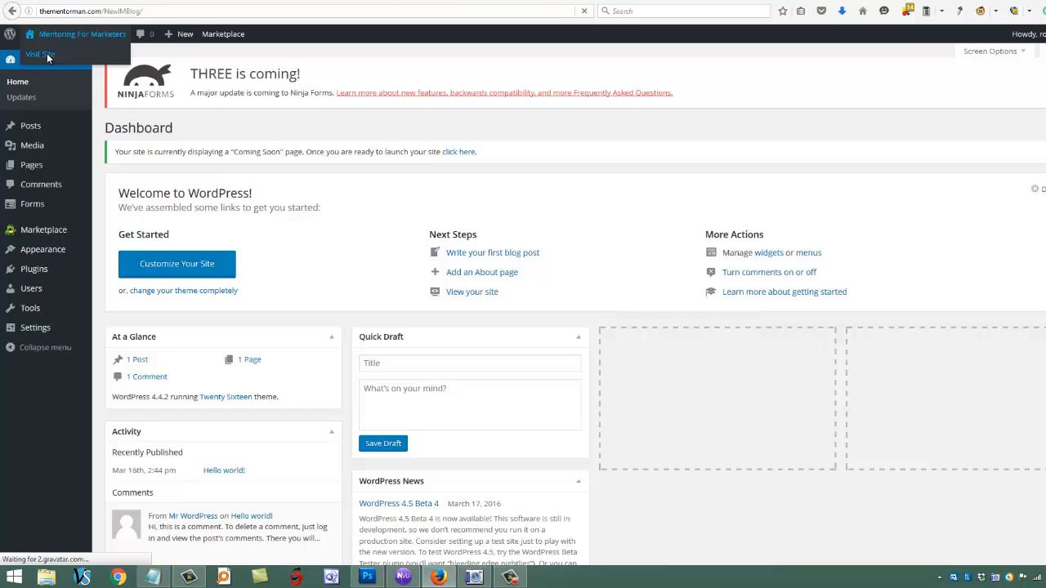
pyautogui.click(41, 54)
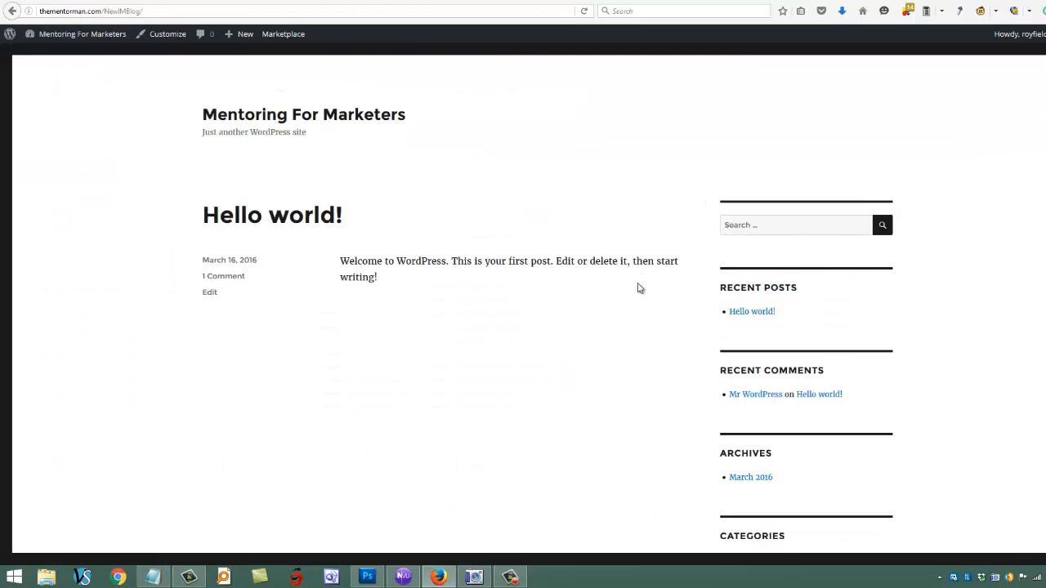
pyautogui.scroll(-3)
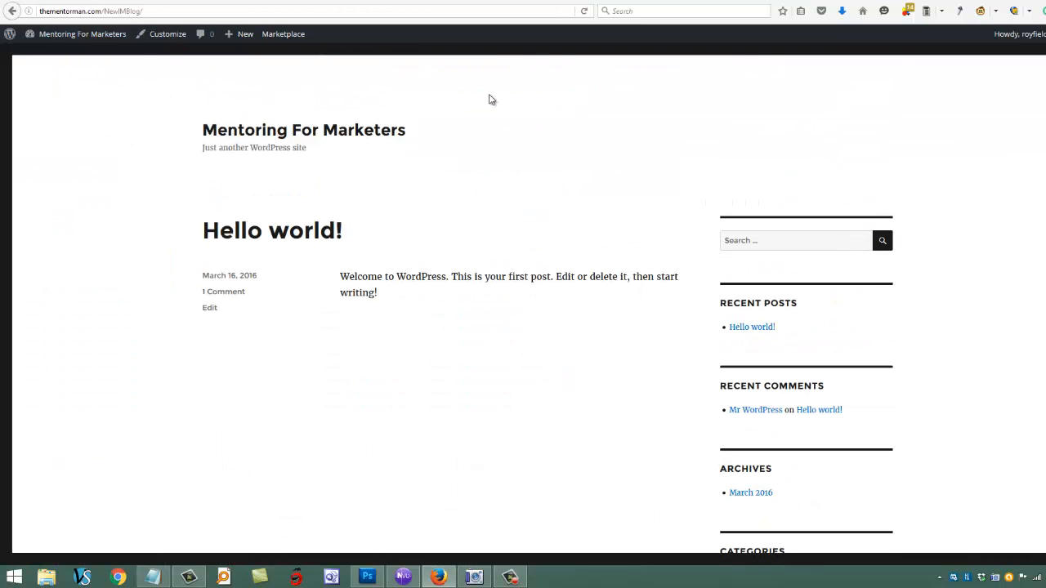
pyautogui.click(82, 32)
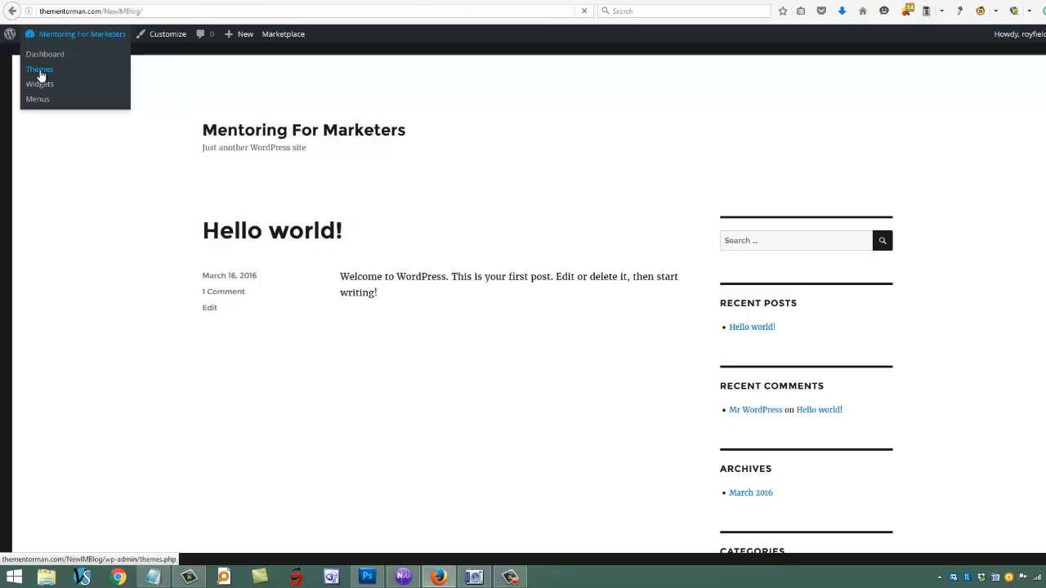
pyautogui.click(39, 68)
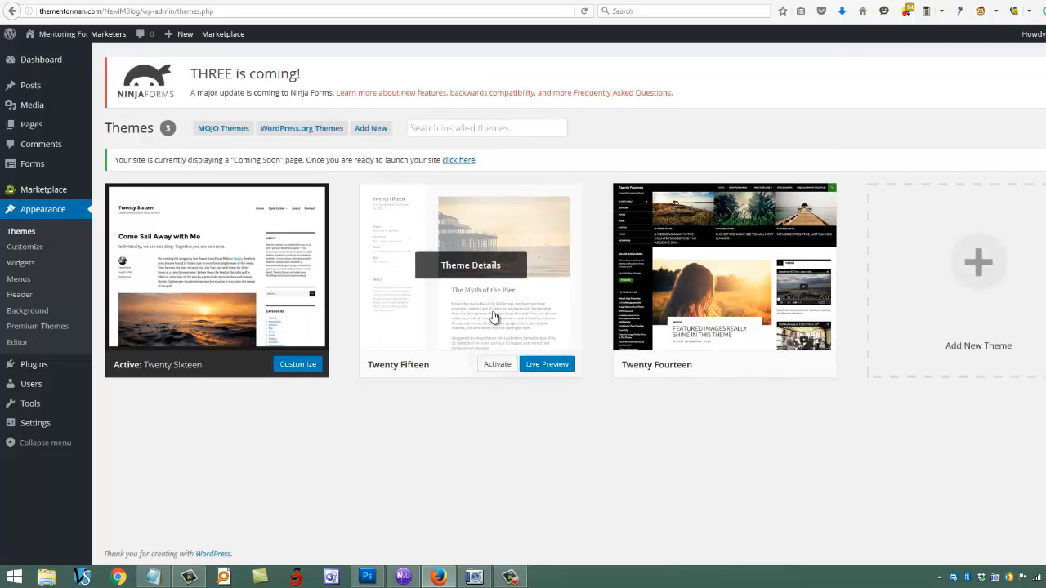
pyautogui.moveTo(798, 128)
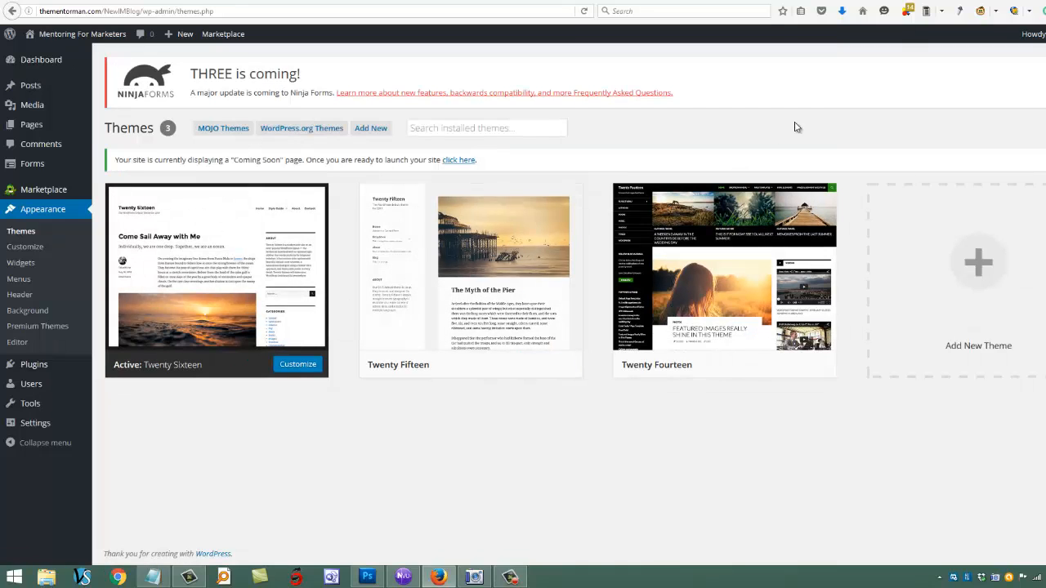
# Browse the Add Themes catalog of featured themes from the Themes page
pyautogui.click(222, 127)
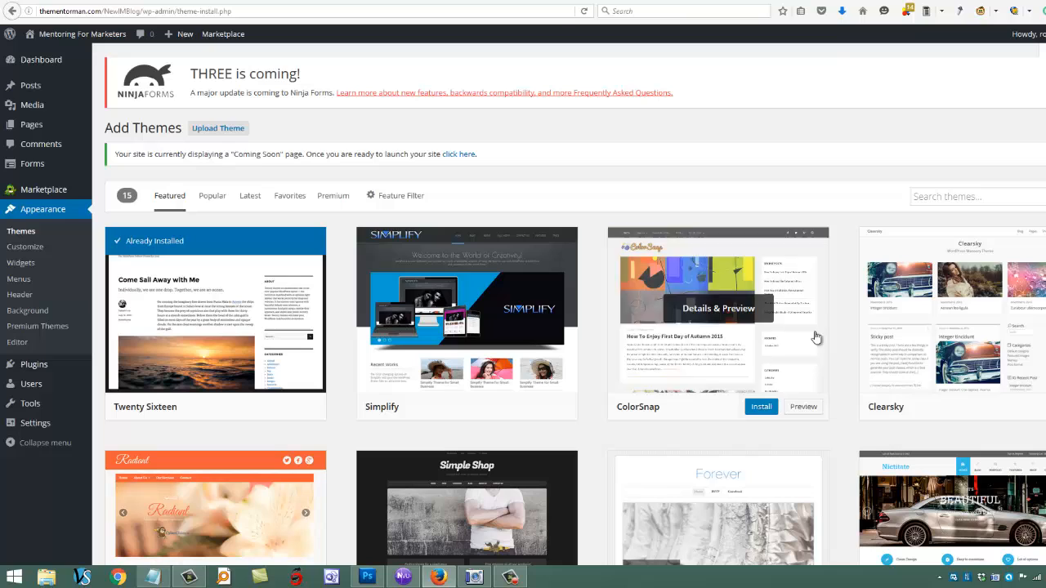
pyautogui.click(972, 196)
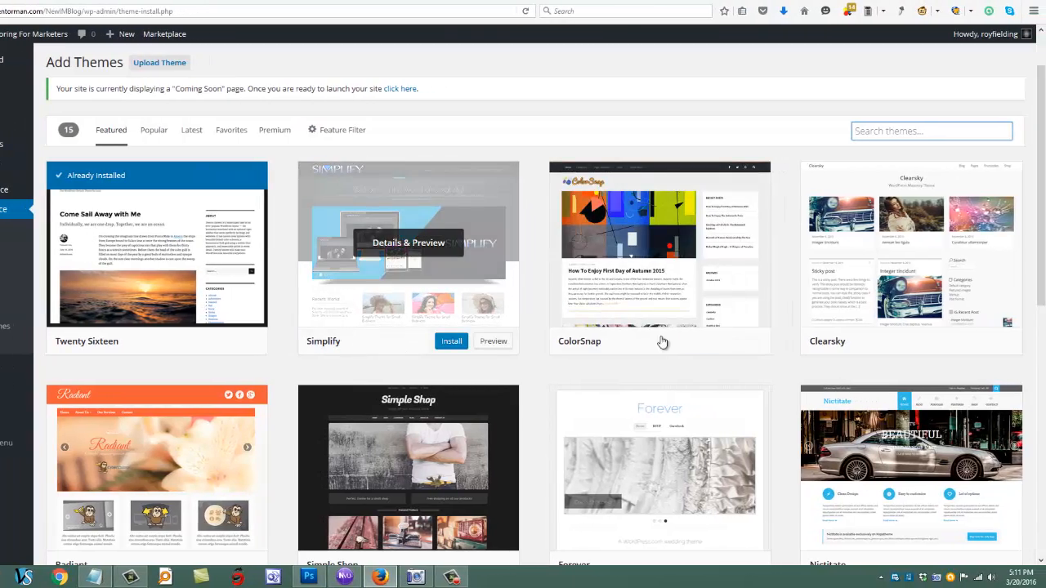
pyautogui.scroll(-3)
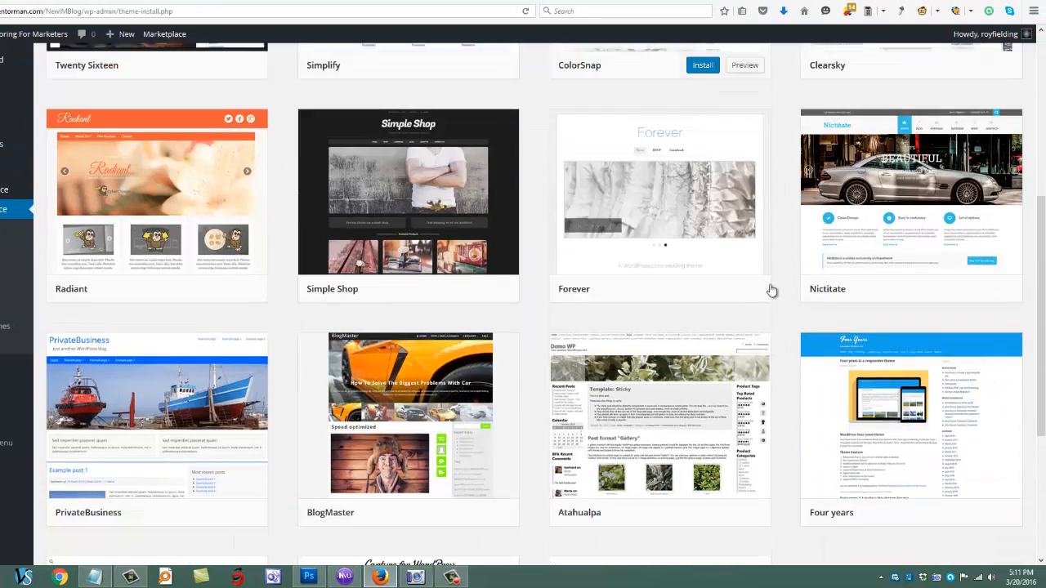
pyautogui.scroll(-3)
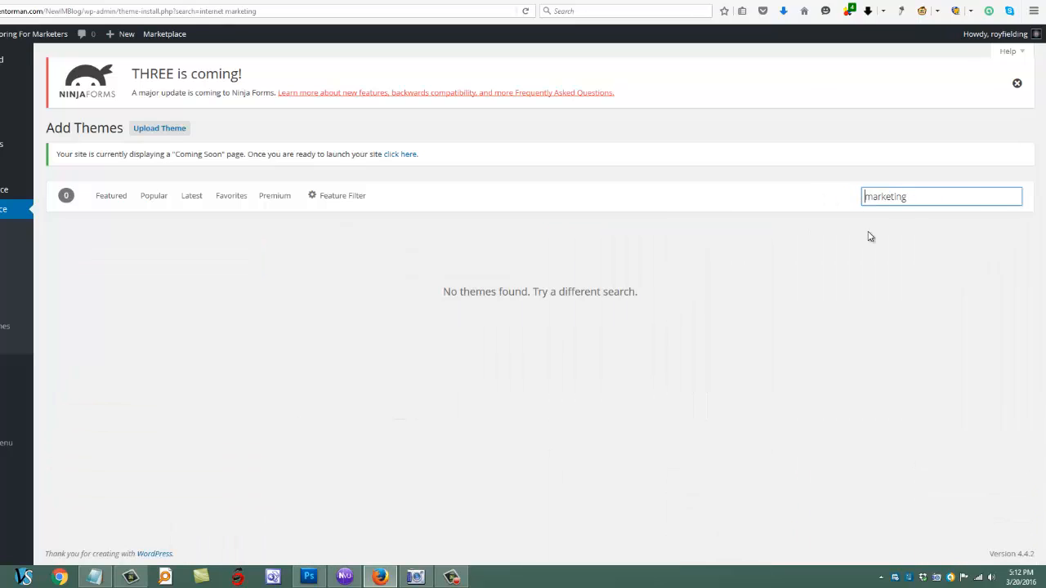
# Search the catalog for 'marketing' and install the City Informer theme
pyautogui.write('marketing')
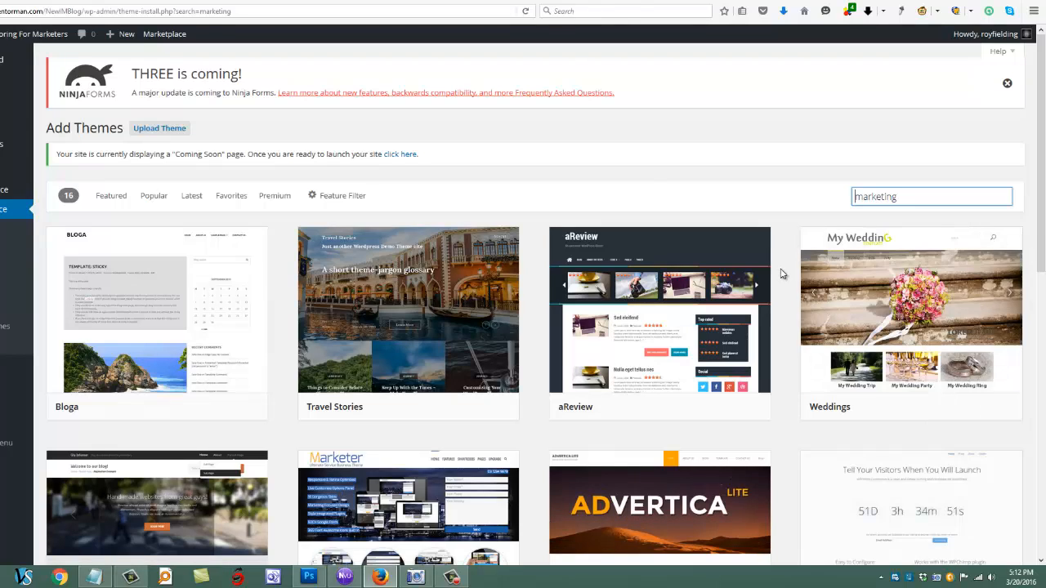
pyautogui.moveTo(746, 193)
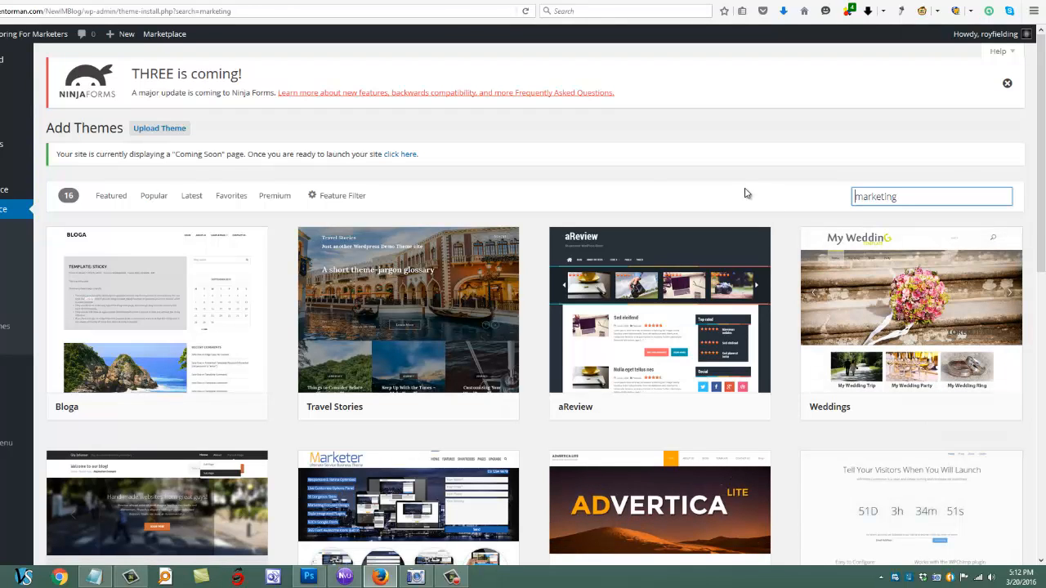
pyautogui.scroll(-3)
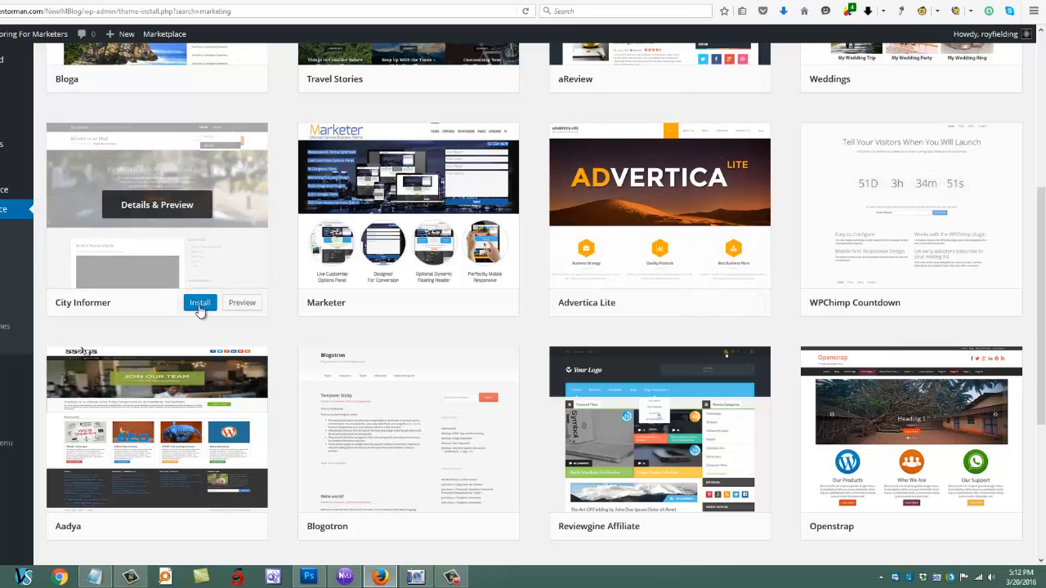
pyautogui.click(199, 302)
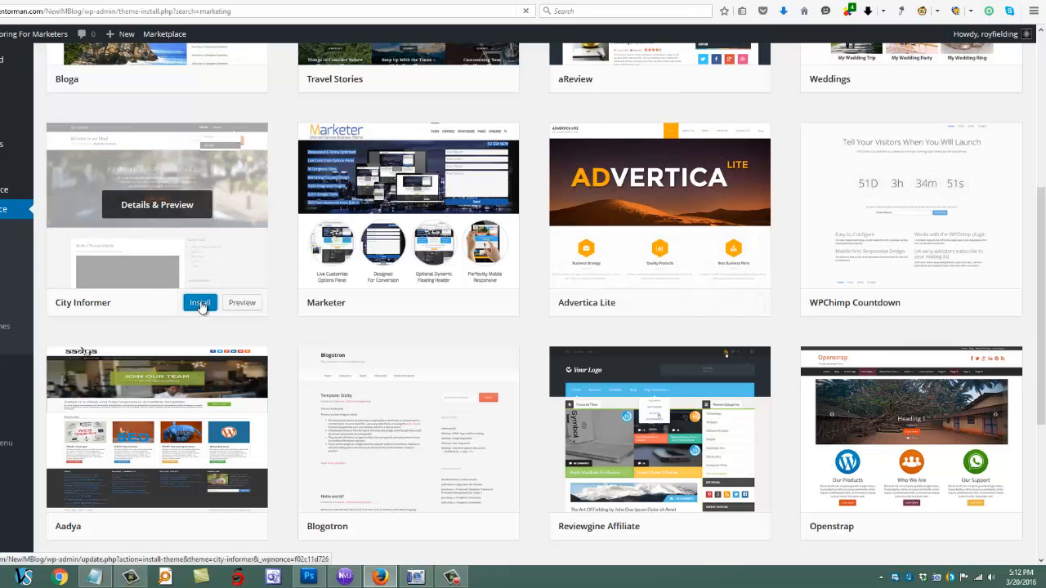
pyautogui.click(199, 303)
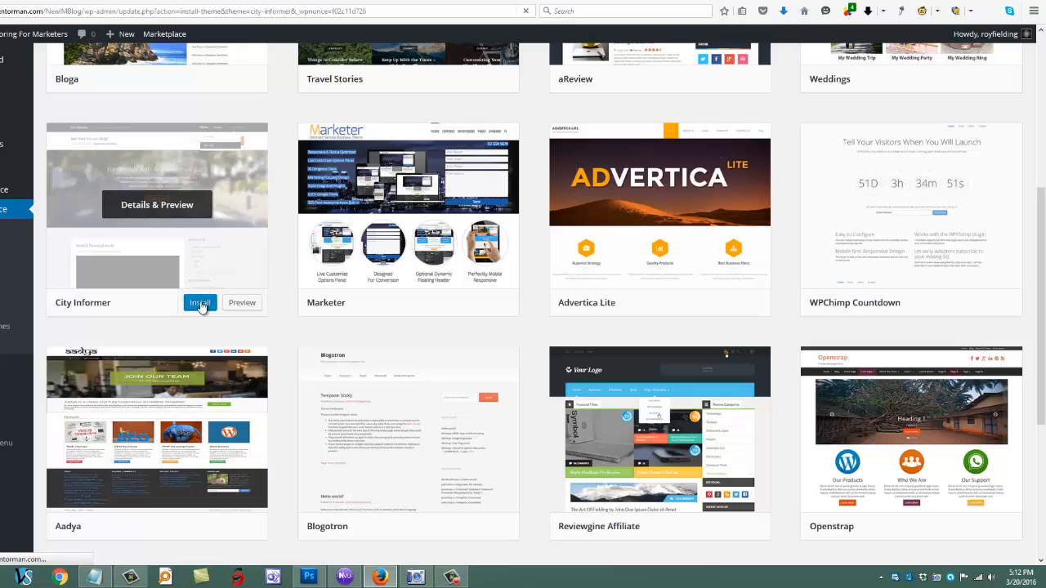
pyautogui.click(199, 302)
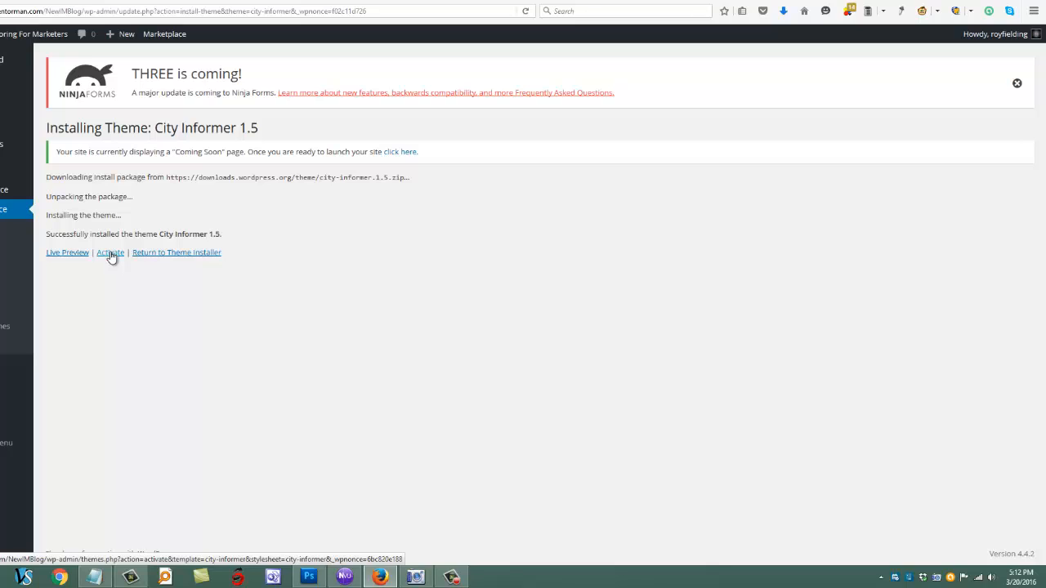
# Activate City Informer so the Themes screen lists it as active
pyautogui.click(110, 252)
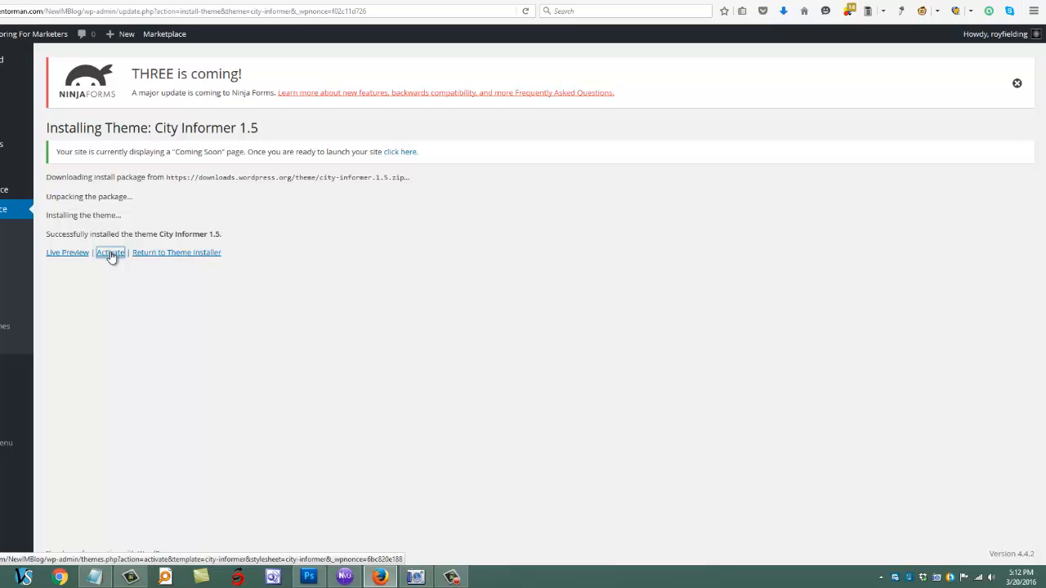
pyautogui.click(111, 251)
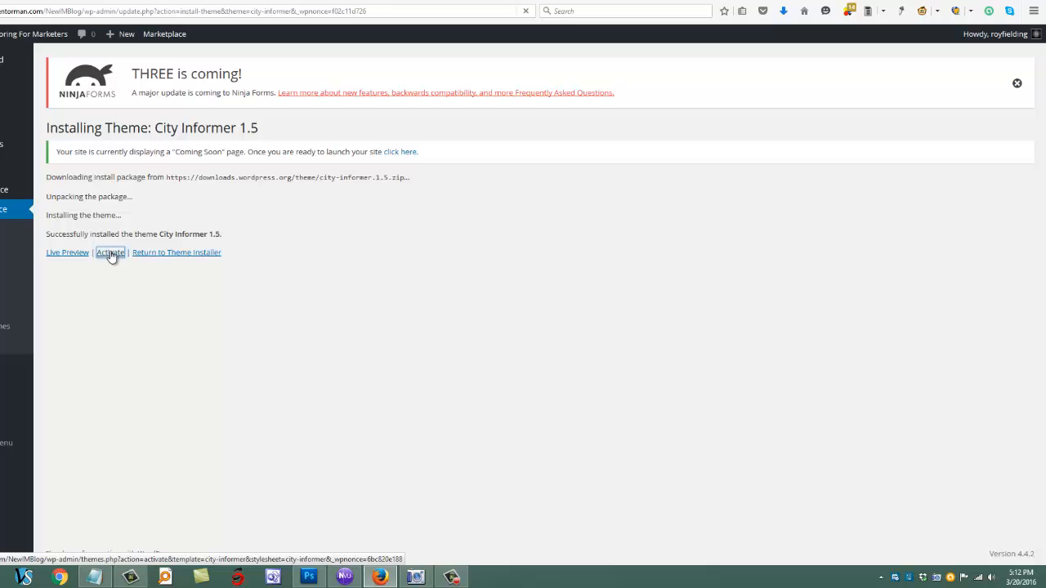
pyautogui.click(109, 252)
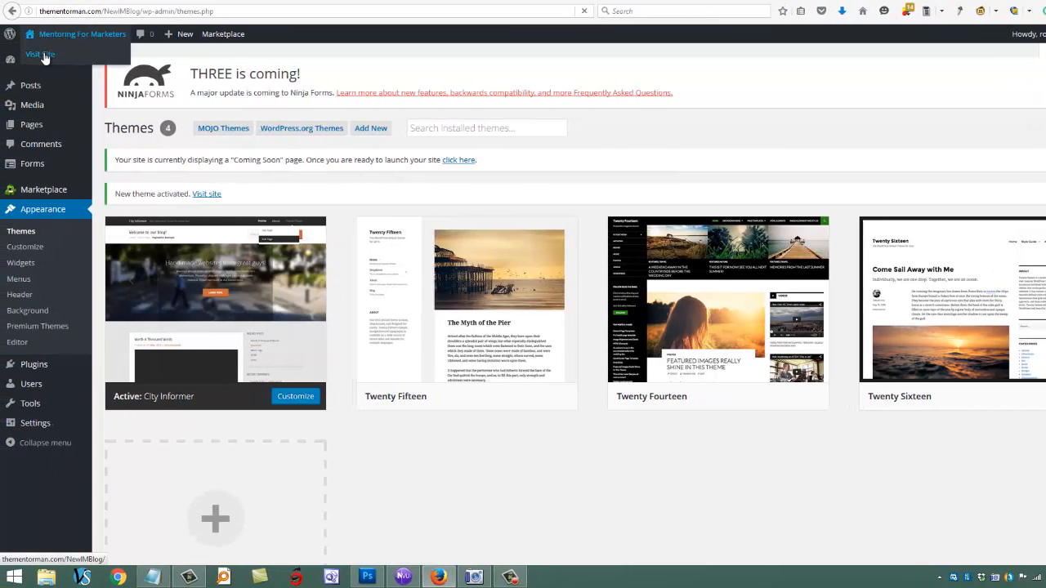
# View the live front page, then bring up the customizer's Header Image settings showing no image set
pyautogui.click(39, 56)
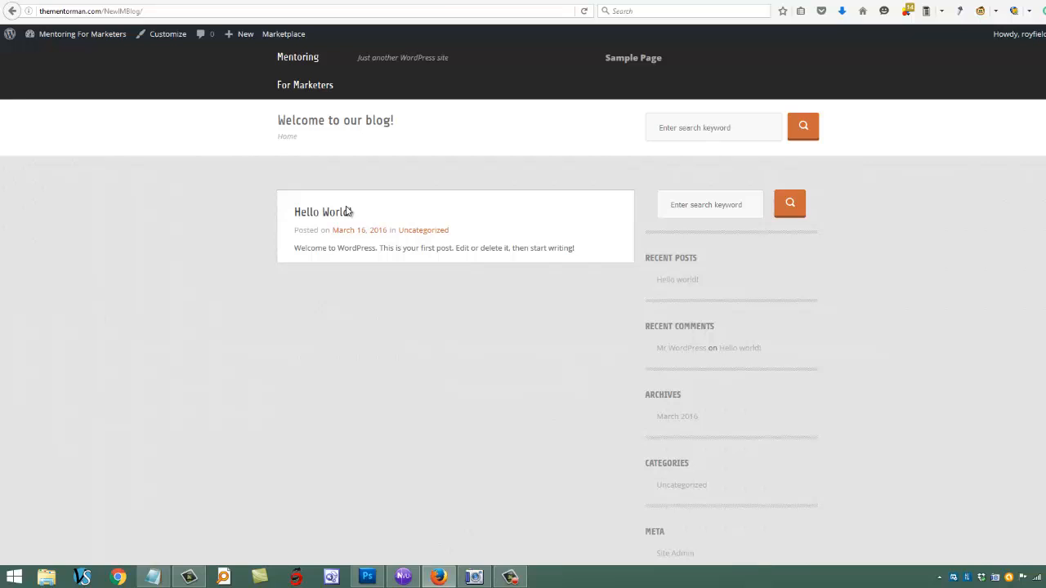
pyautogui.moveTo(291, 85)
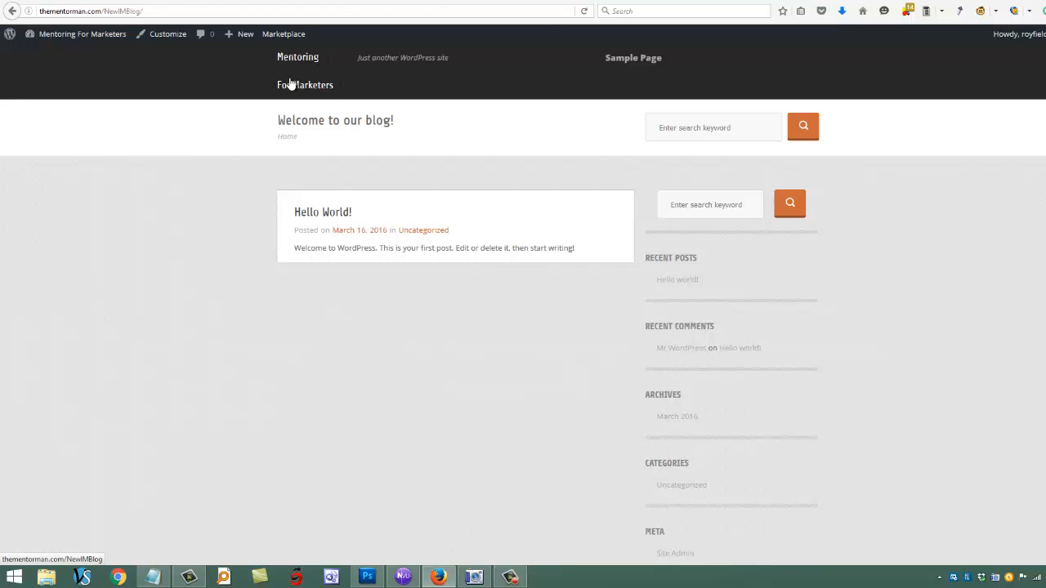
pyautogui.scroll(-3)
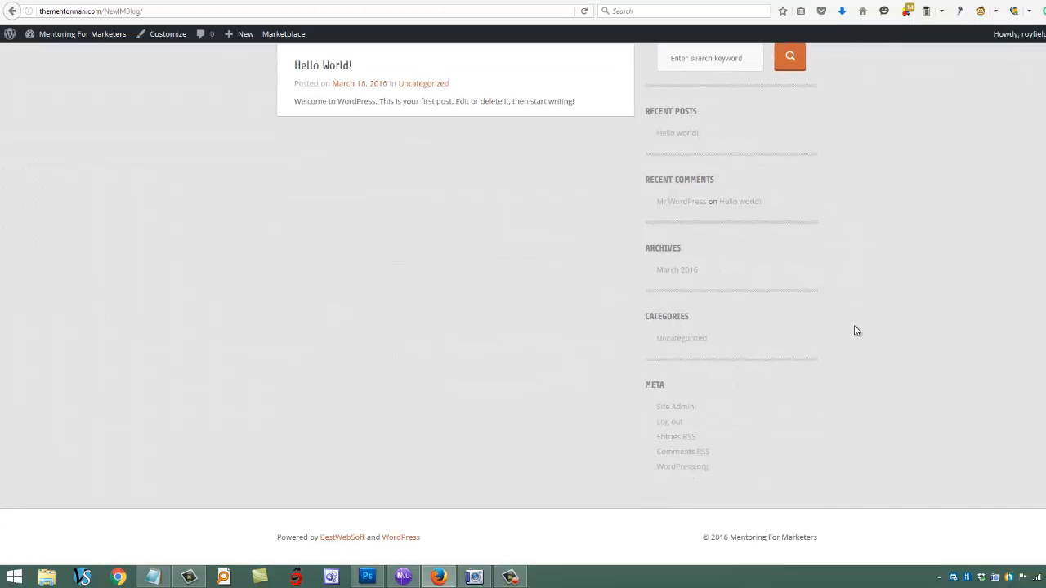
pyautogui.click(82, 32)
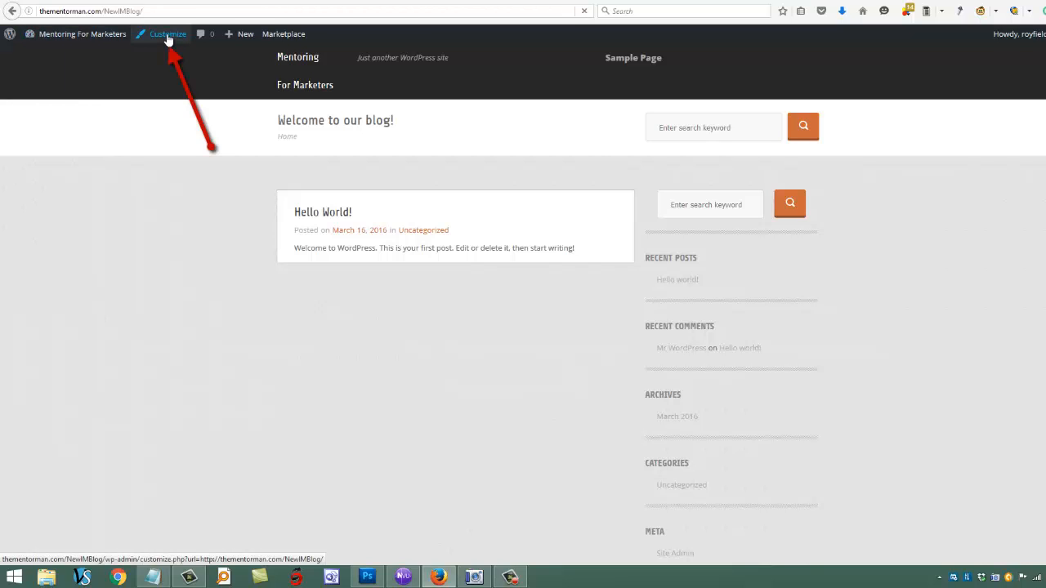
pyautogui.click(167, 33)
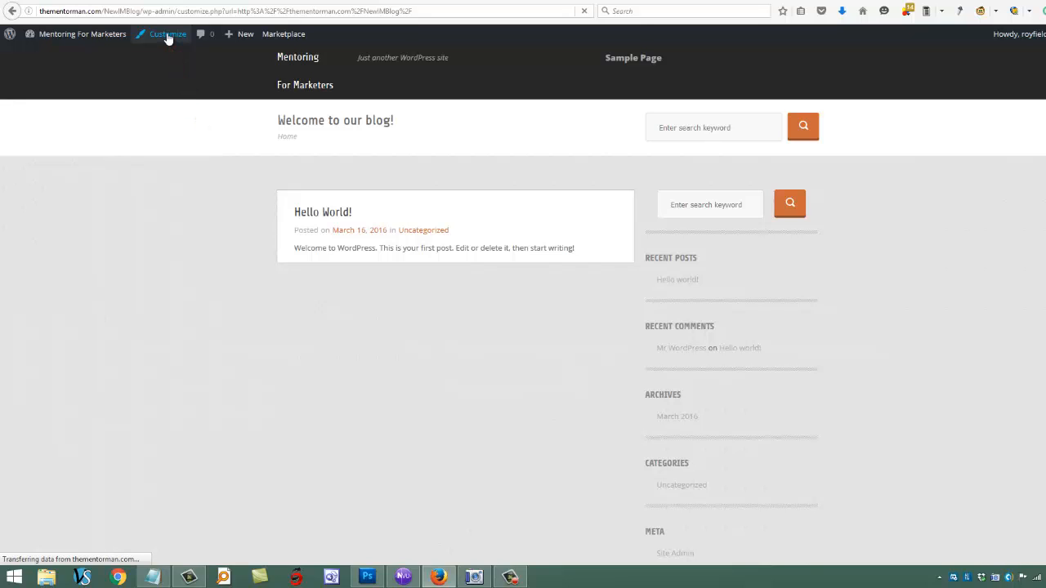
pyautogui.click(166, 32)
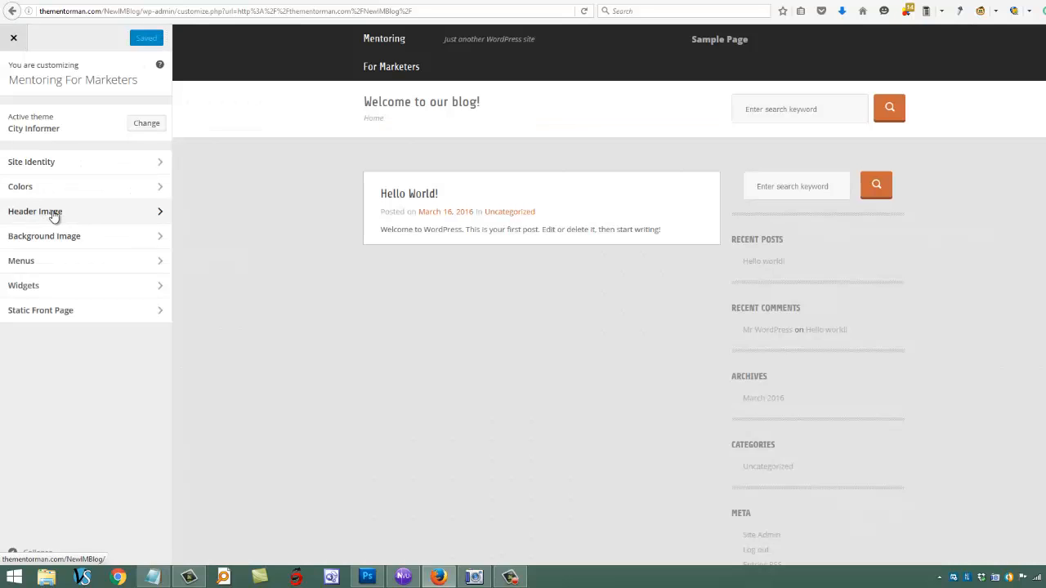
pyautogui.click(36, 212)
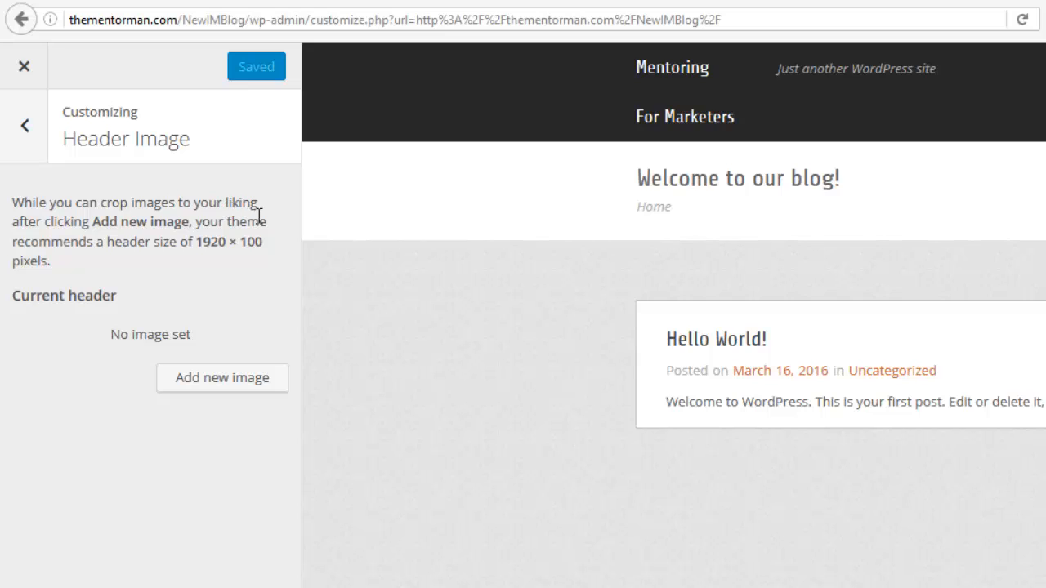
pyautogui.moveTo(251, 278)
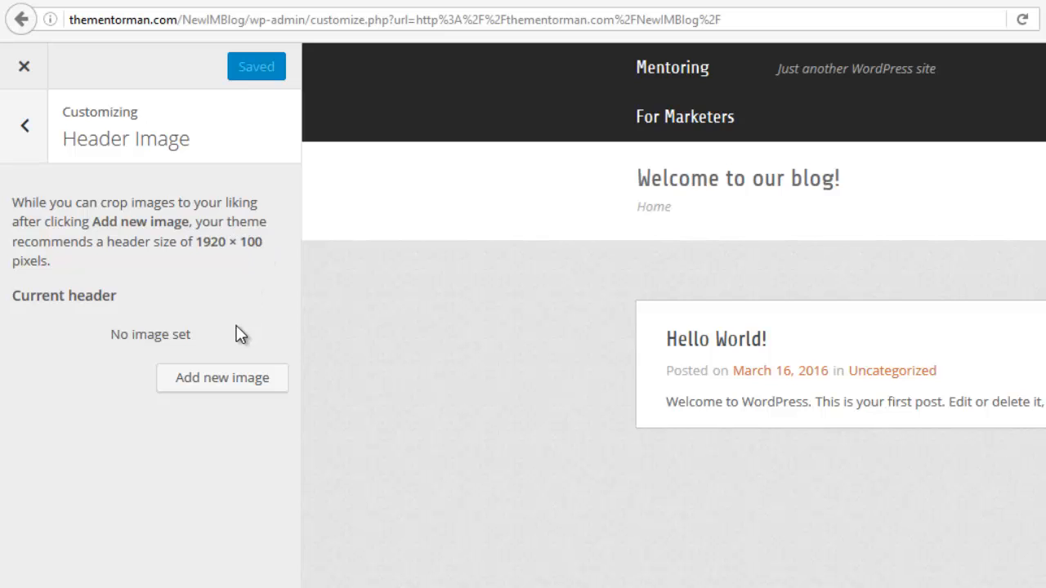
# Upload back.jpg as a new header image and start cropping it
pyautogui.click(222, 378)
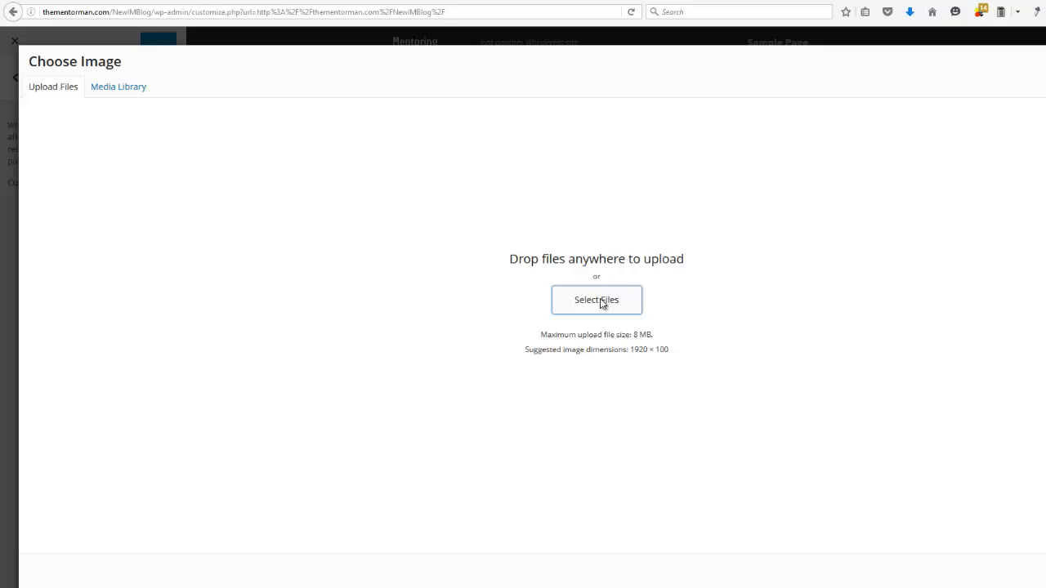
pyautogui.click(595, 299)
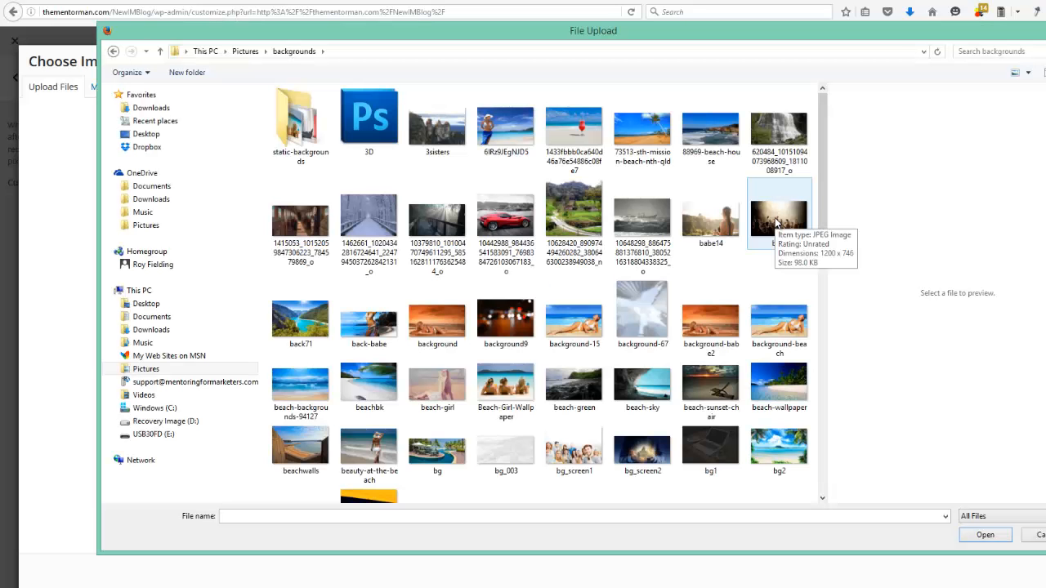
pyautogui.click(984, 534)
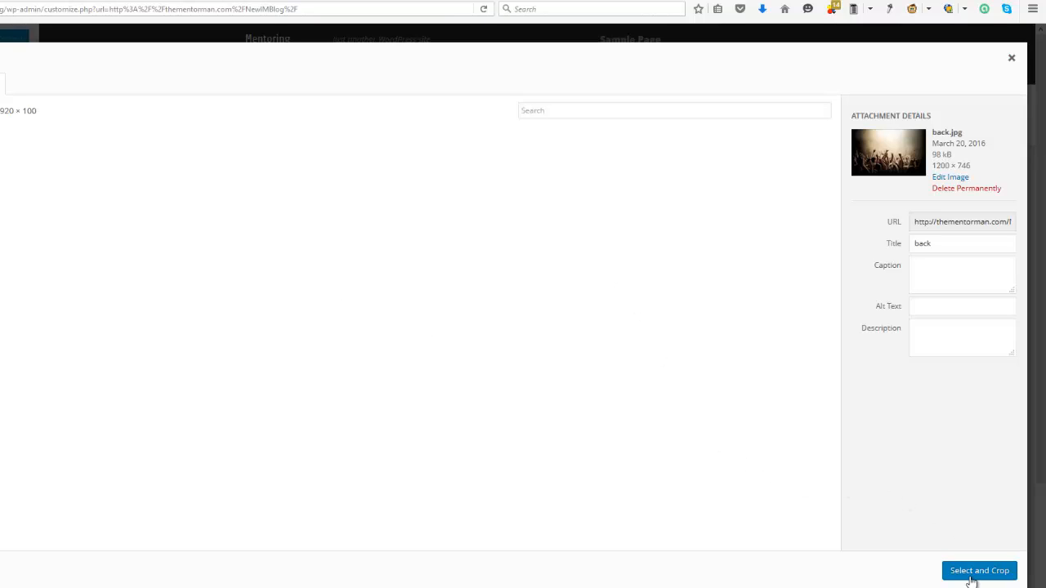
pyautogui.click(979, 571)
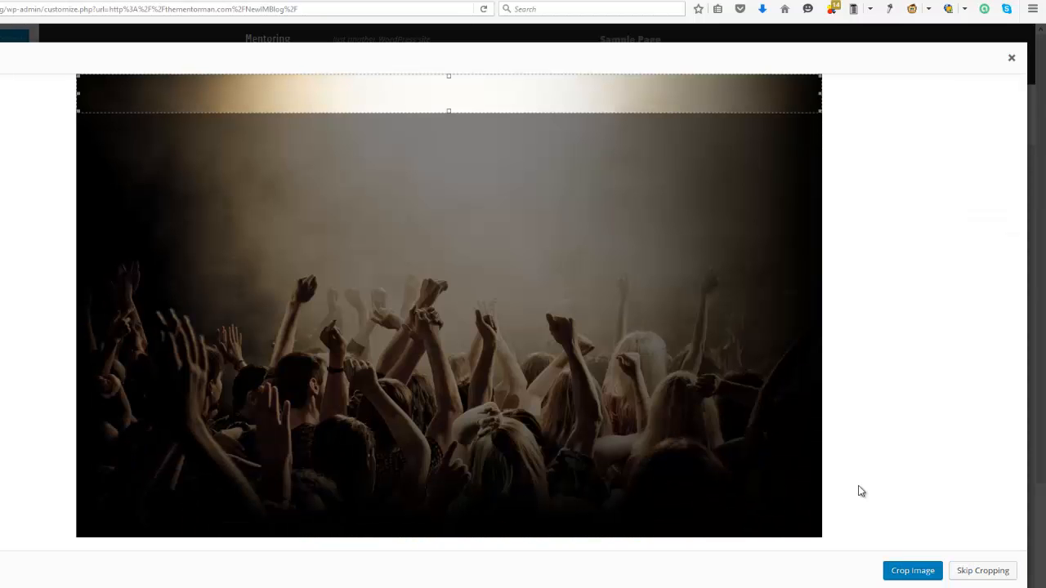
# Crop the crowd photo to the raised-hands area and apply it as the header
pyautogui.moveTo(447, 91); pyautogui.dragTo(448, 153)
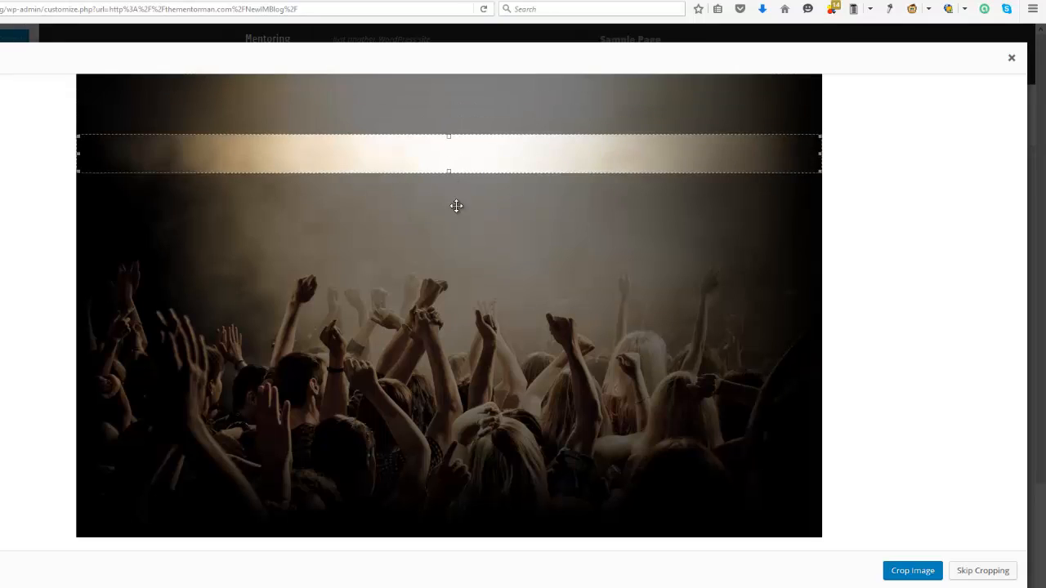
pyautogui.moveTo(456, 154); pyautogui.dragTo(456, 323)
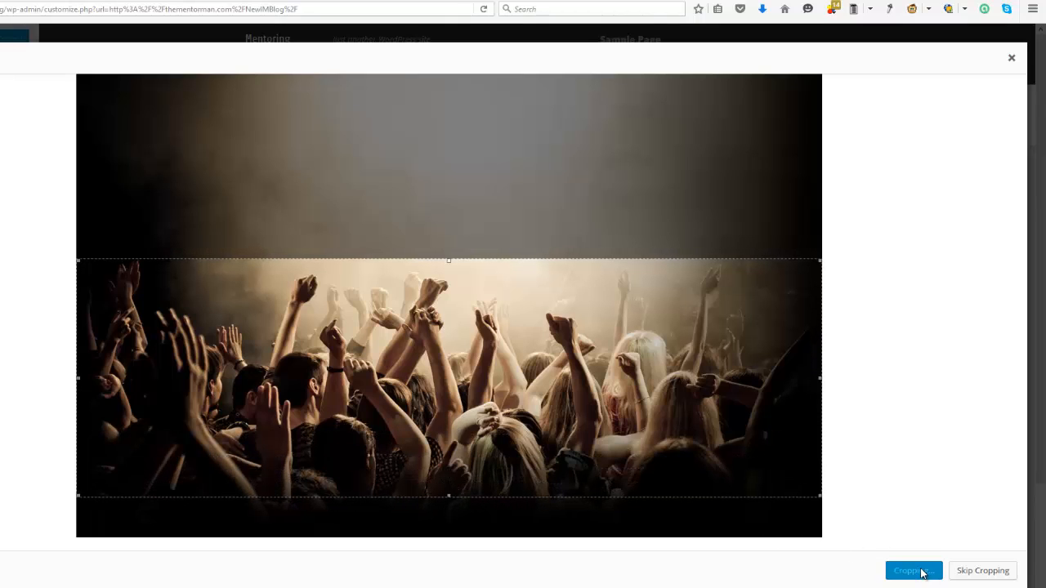
pyautogui.click(912, 570)
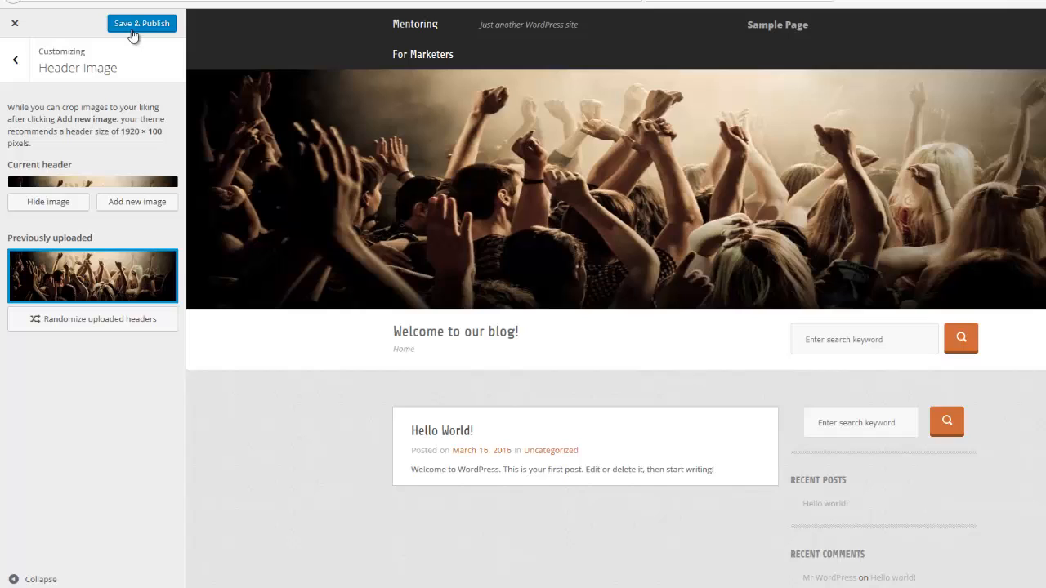
# Save & Publish the new header so the live front page shows the crowd photo
pyautogui.click(141, 22)
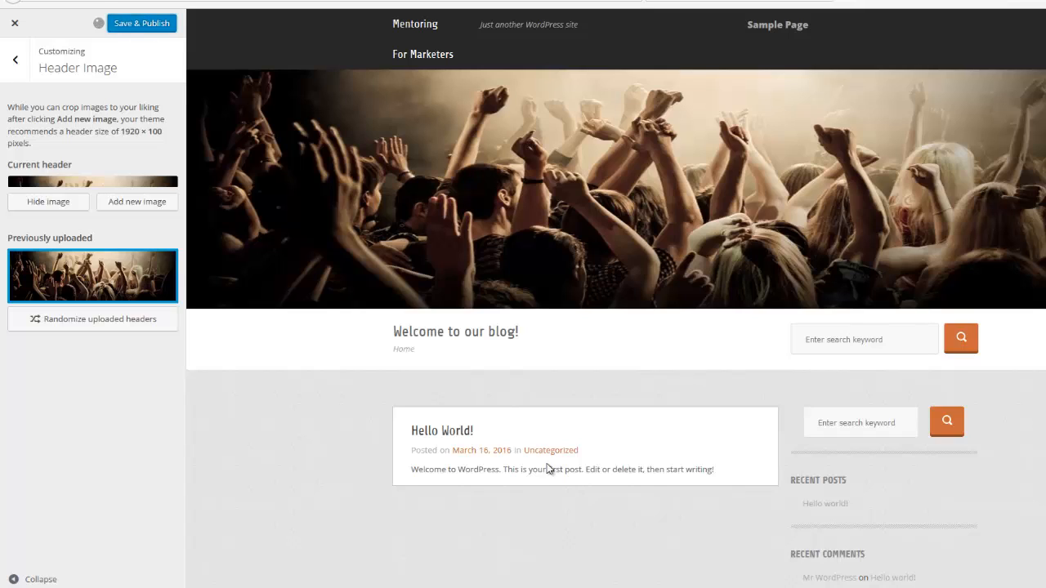
pyautogui.click(140, 22)
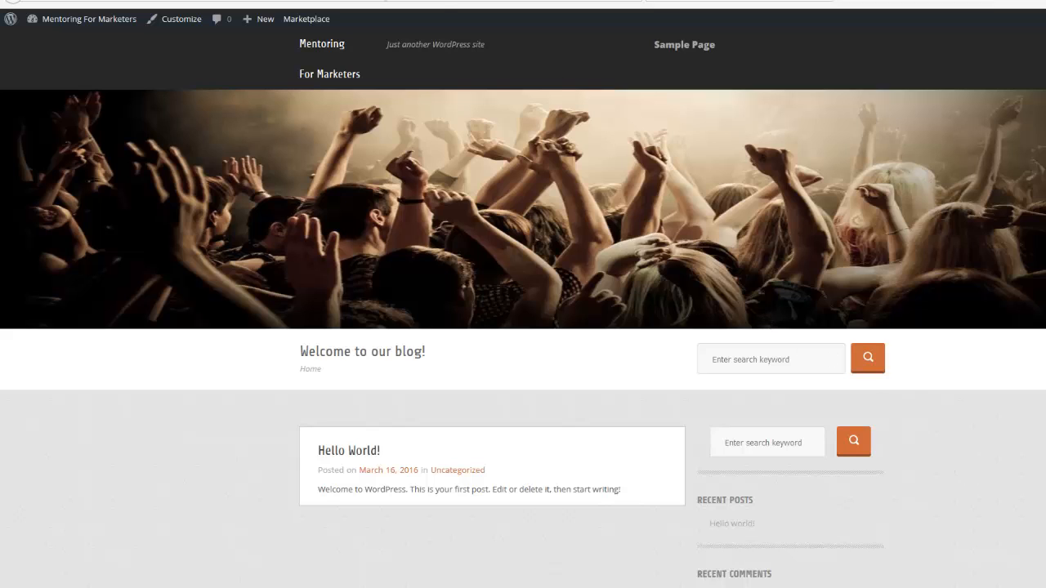
pyautogui.moveTo(1017, 493)
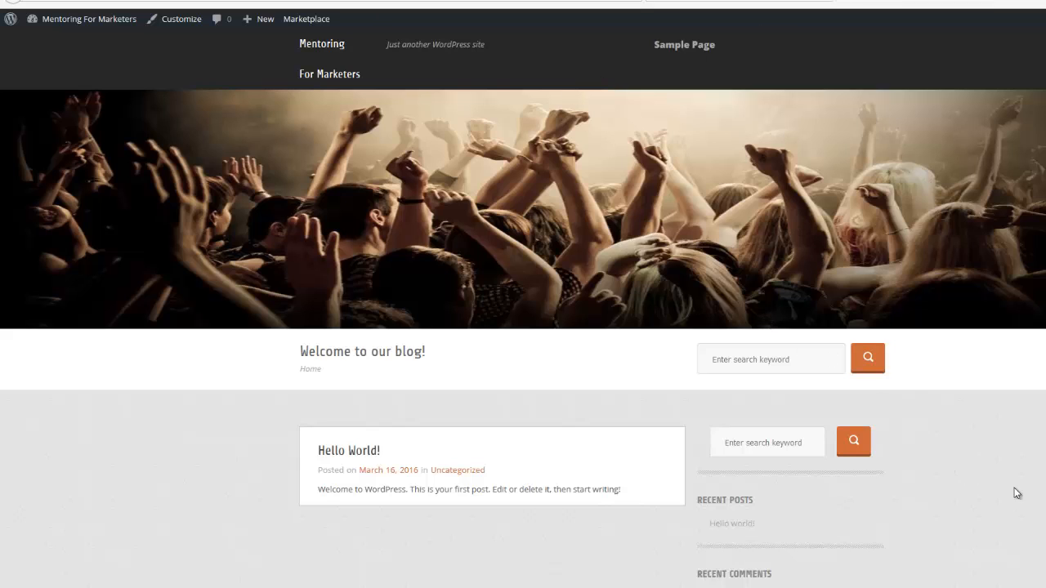
pyautogui.moveTo(128, 73)
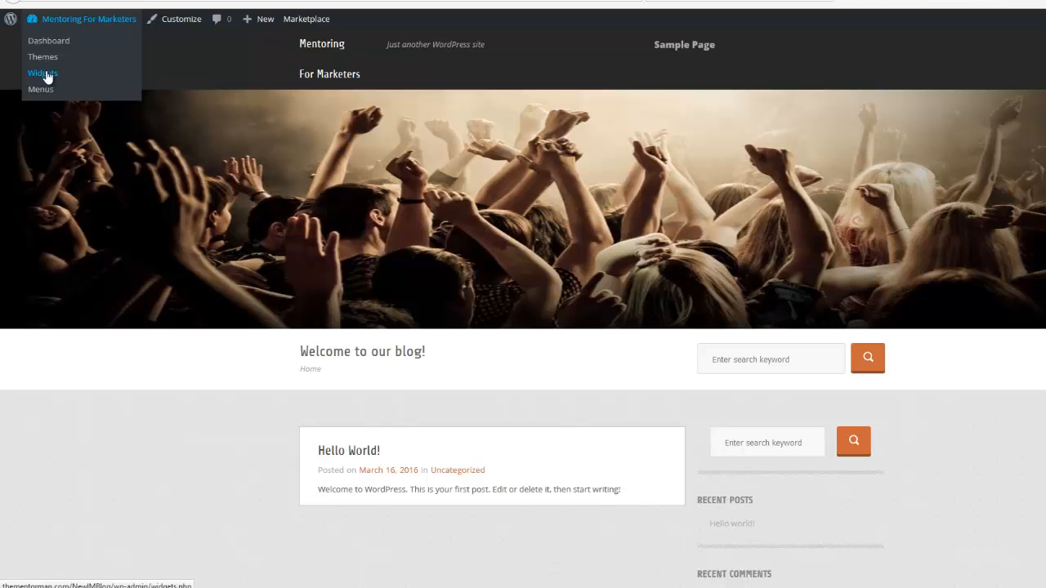
pyautogui.moveTo(46, 78)
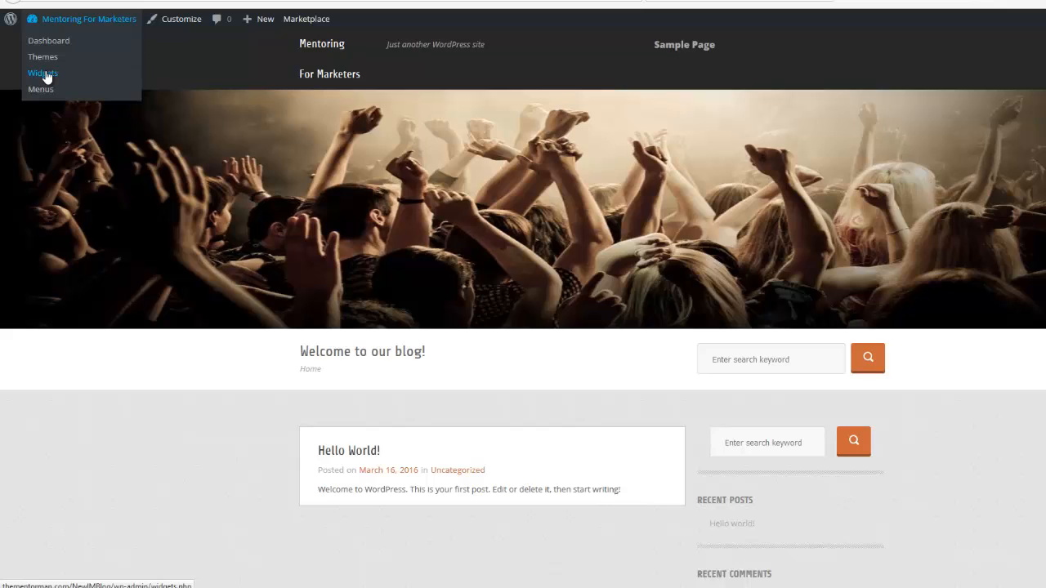